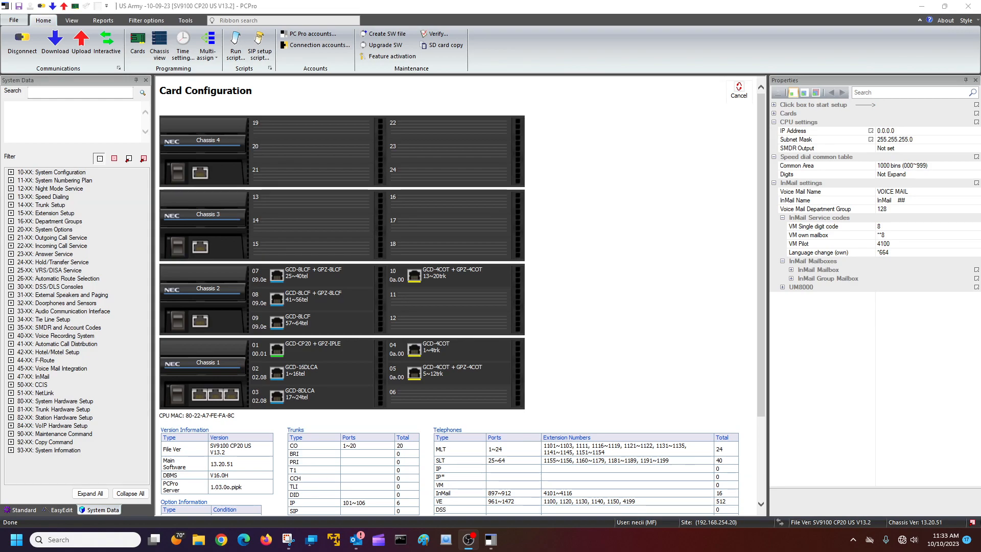
mouse_move(197, 298)
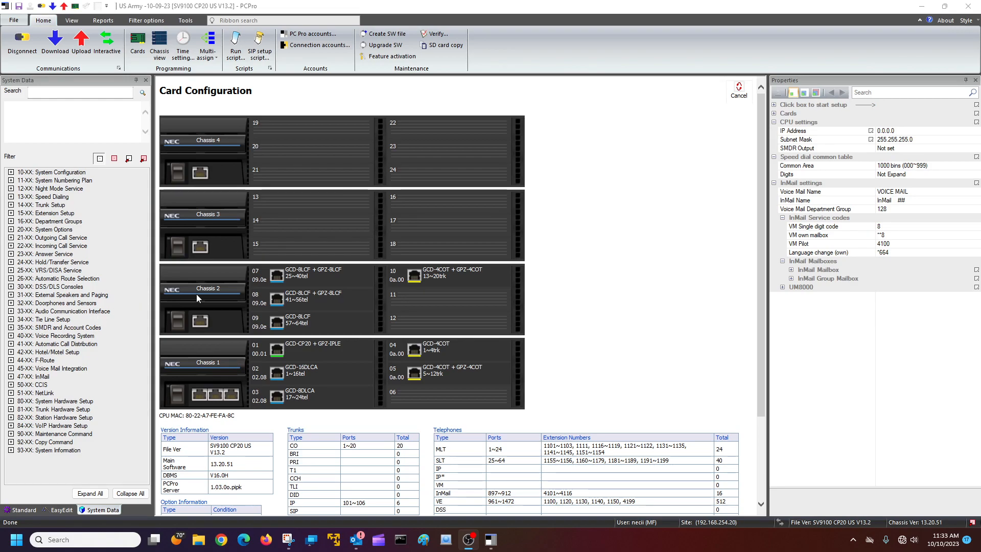
mouse_move(218, 370)
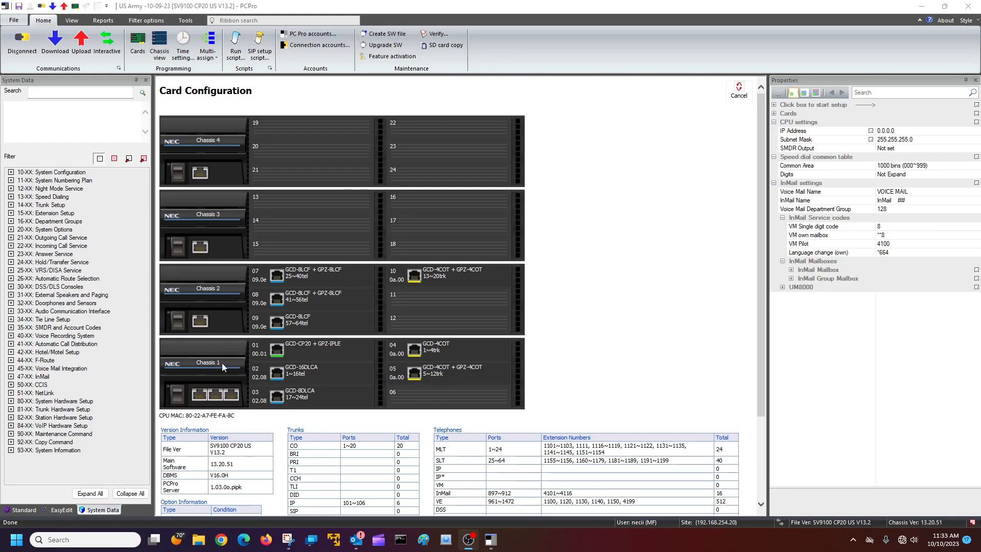
Step: Review the installed cards in the chassis slots (CP20, 16DLCA, 8DLCA and the 8LCF cards)
left_click(310, 349)
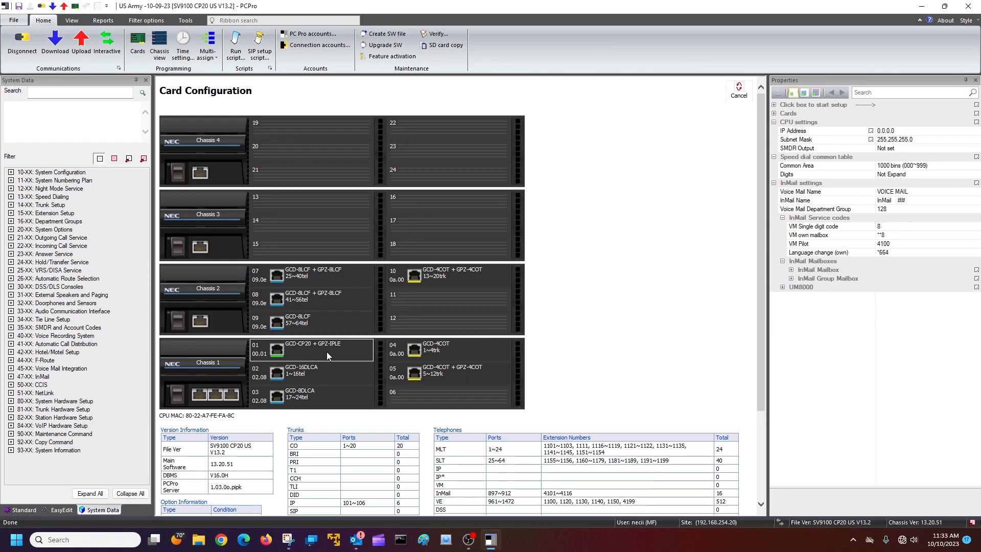
mouse_move(325, 370)
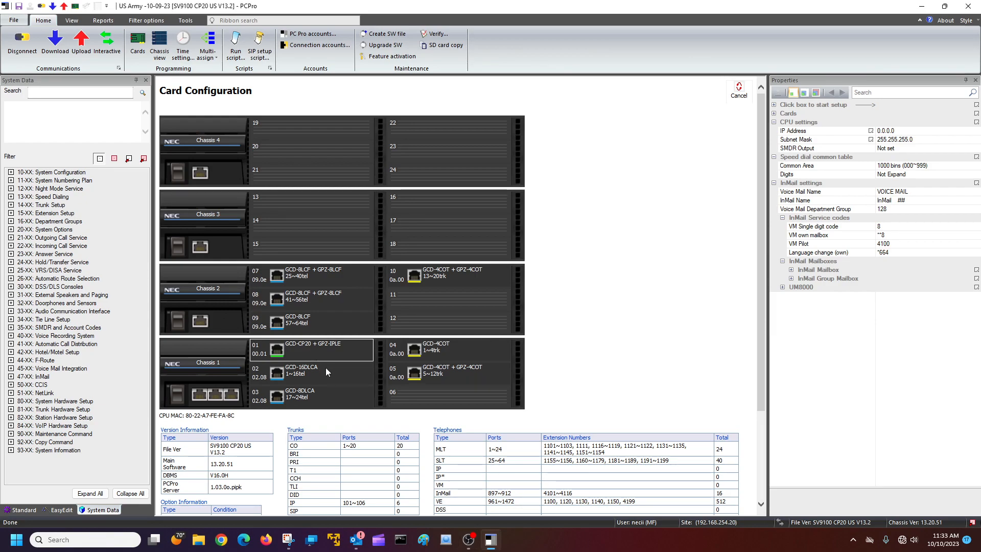
left_click(309, 371)
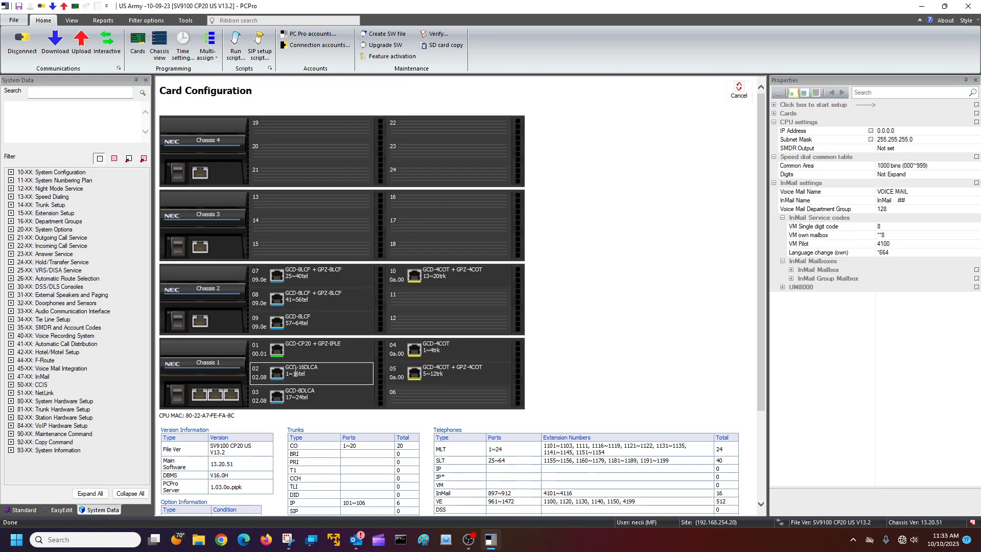
mouse_move(316, 375)
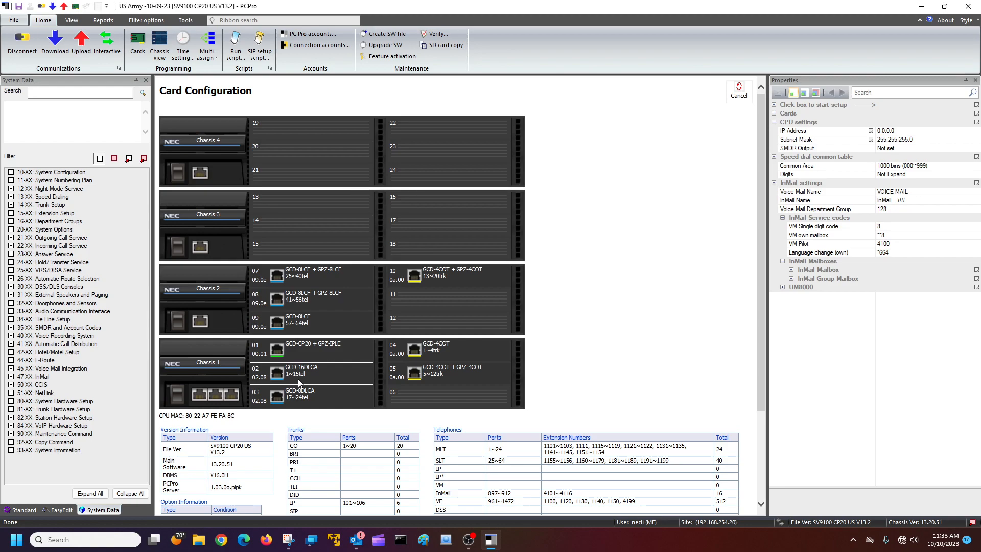
left_click(325, 397)
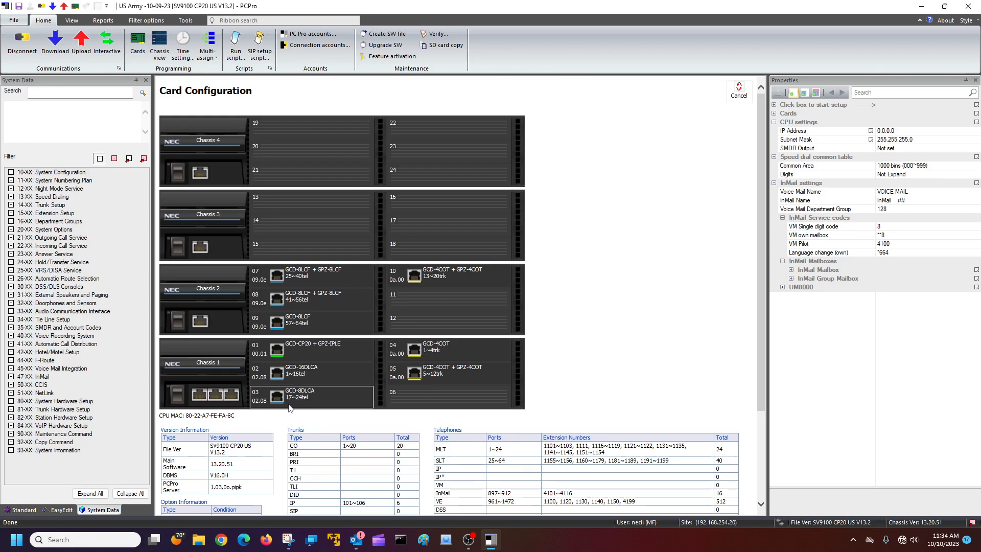
mouse_move(300, 408)
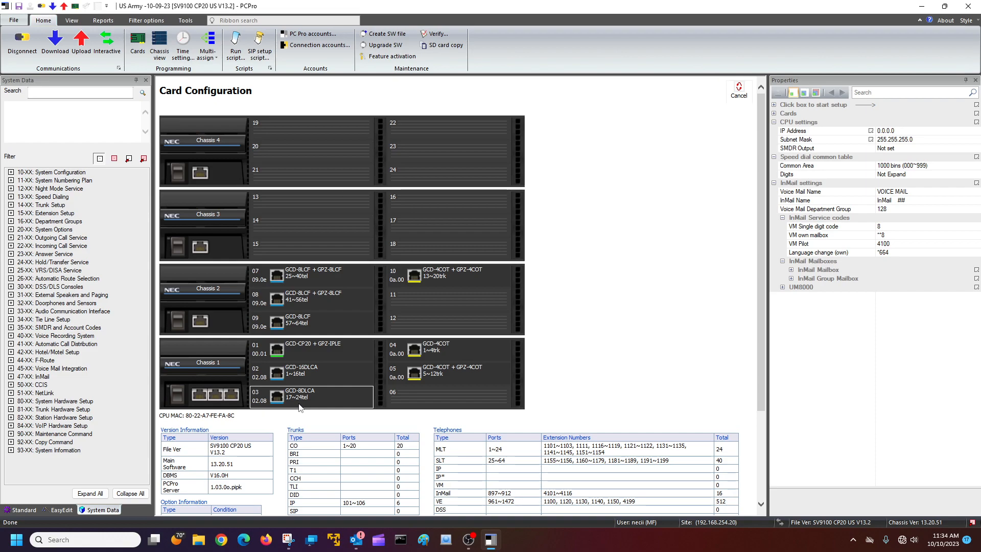
left_click(310, 275)
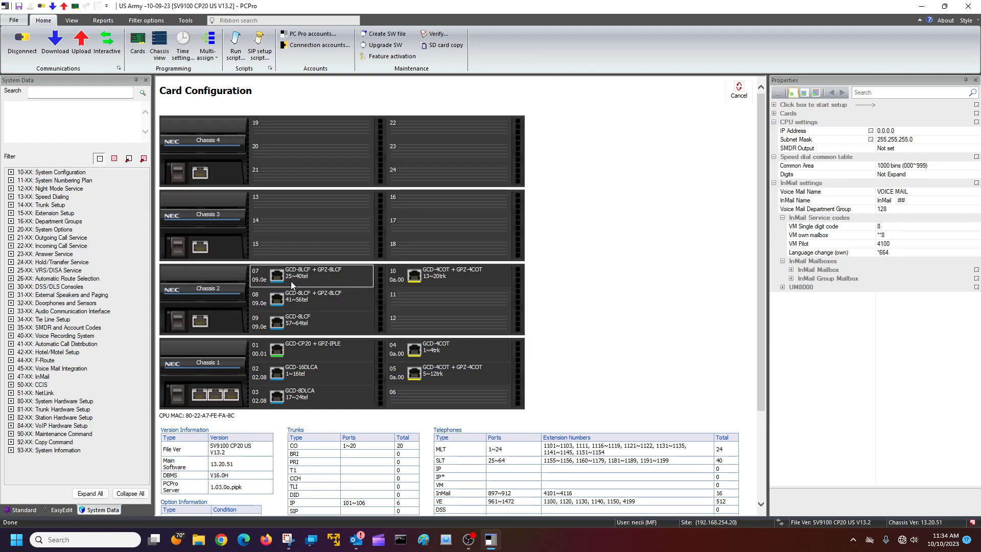
mouse_move(330, 278)
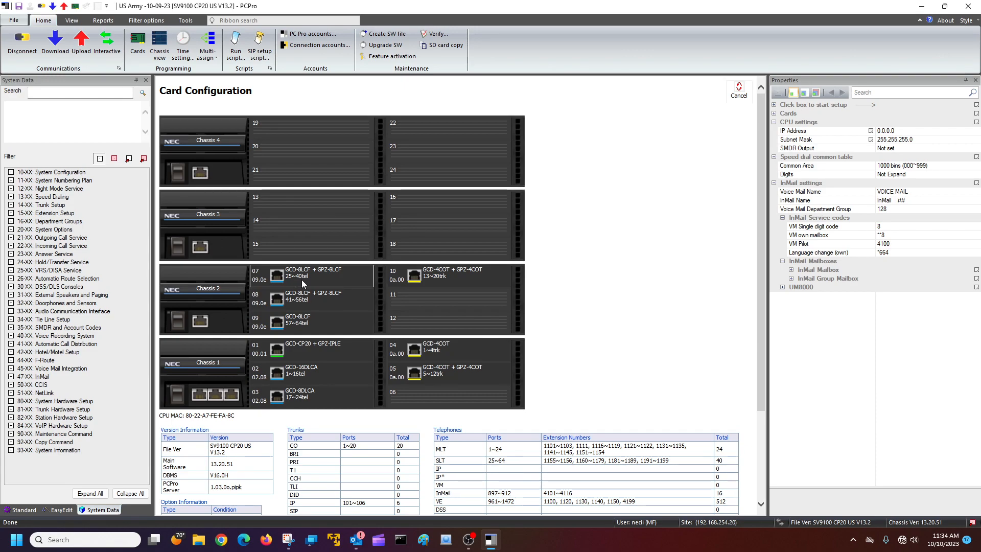
left_click(311, 299)
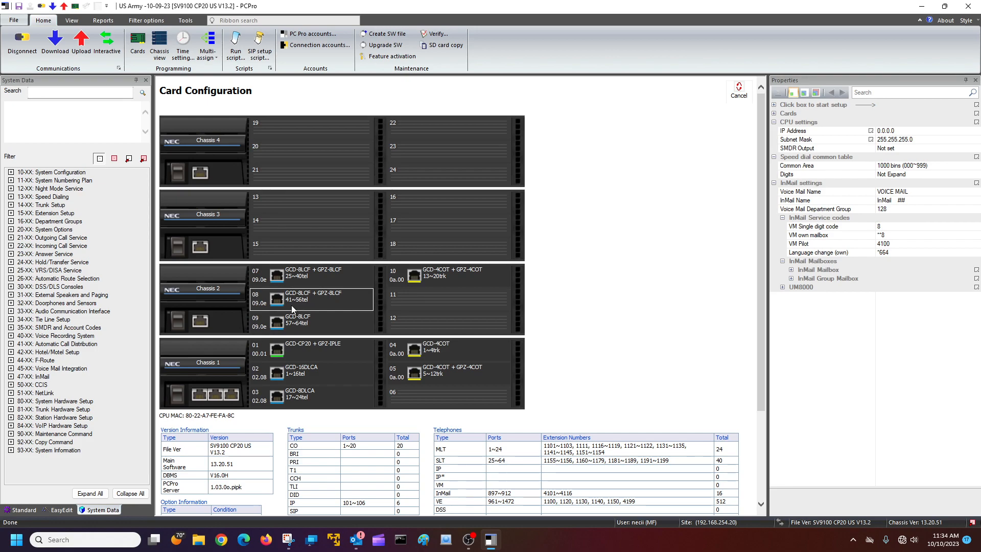
mouse_move(303, 308)
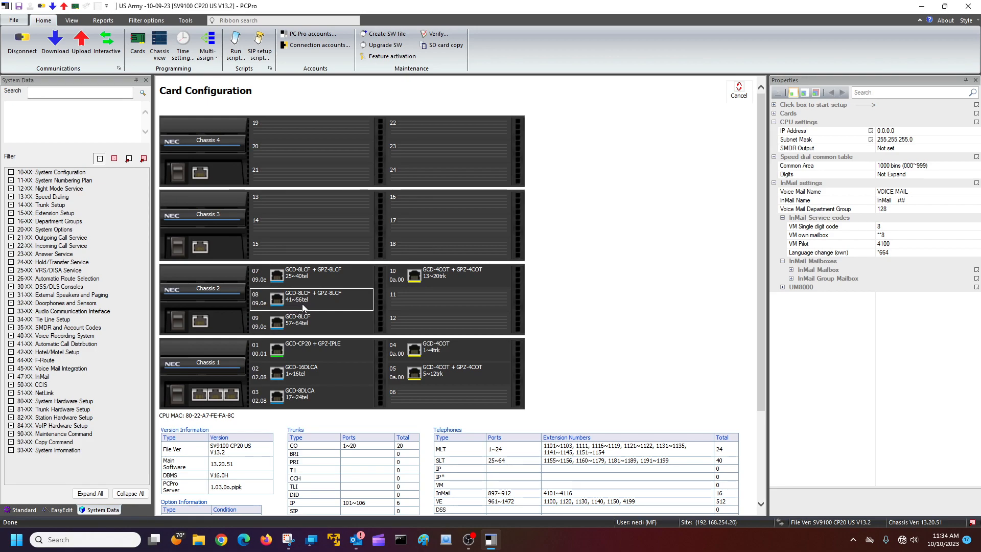
left_click(300, 322)
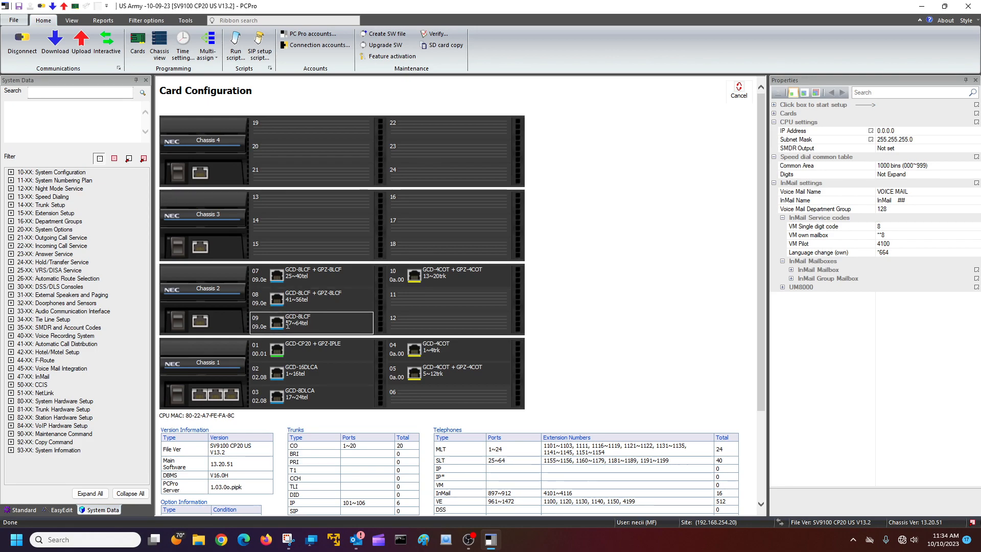
mouse_move(286, 322)
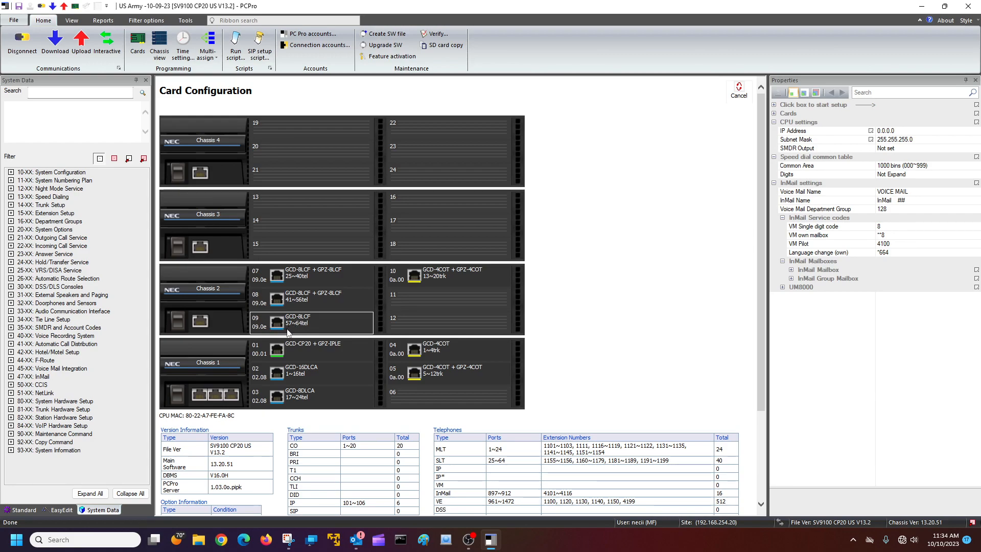
mouse_move(301, 331)
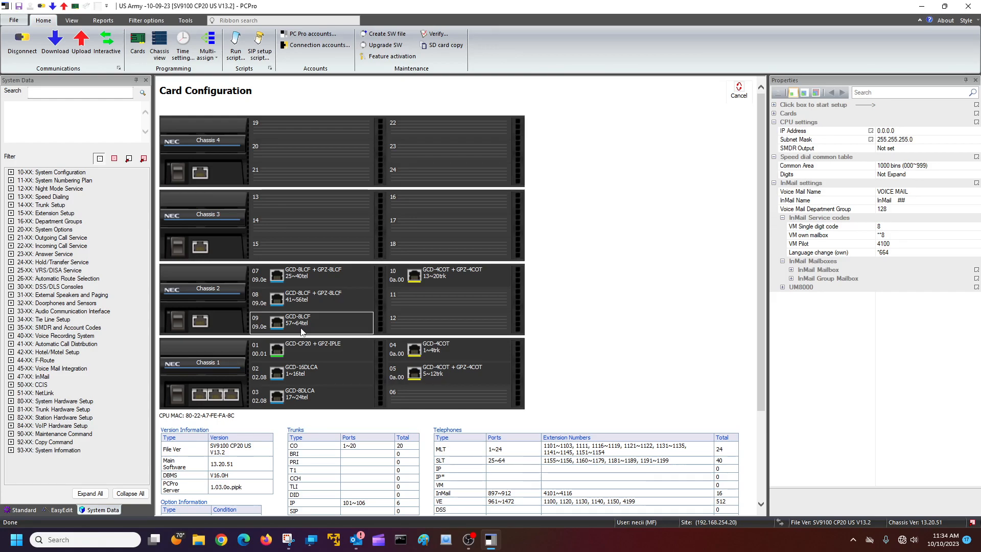
left_click(310, 349)
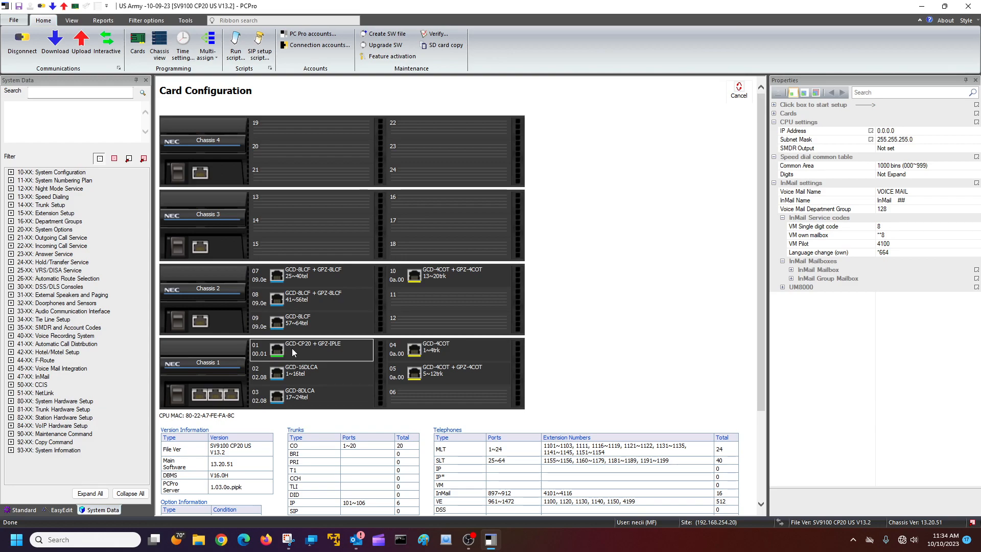
left_click(311, 373)
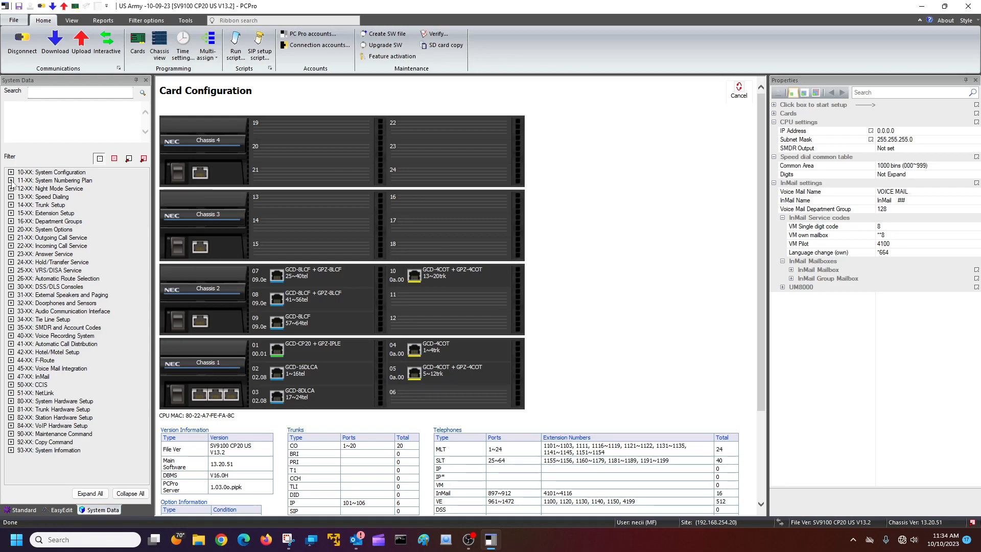
Step: Show program 11-02 Extension Numbering from the 11-XX System Numbering Plan
left_click(10, 180)
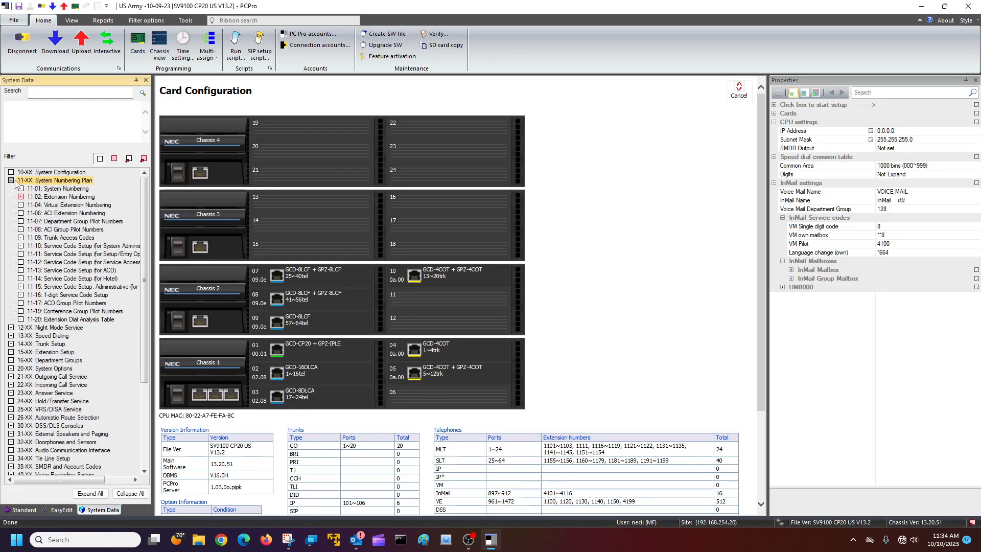
left_click(62, 196)
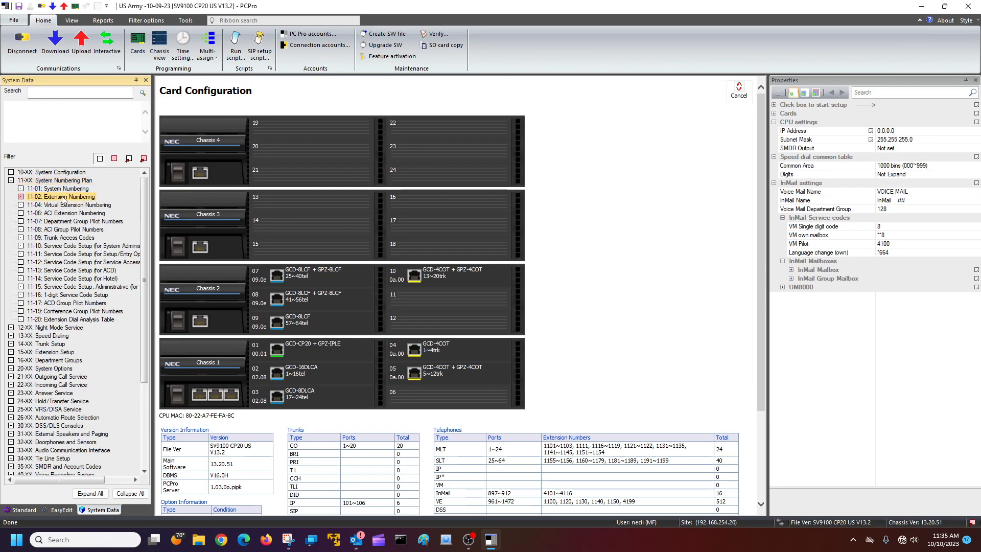
left_click(61, 196)
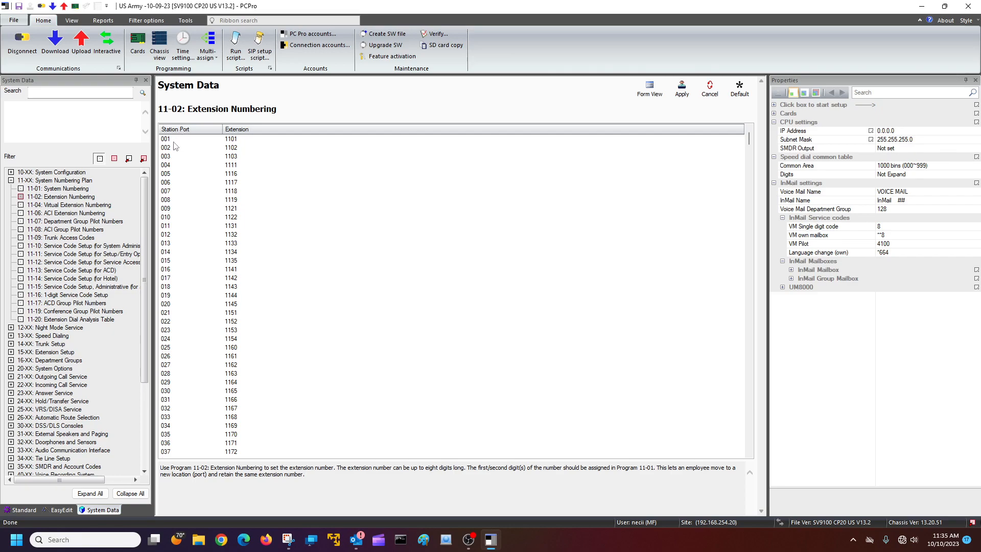
mouse_move(174, 390)
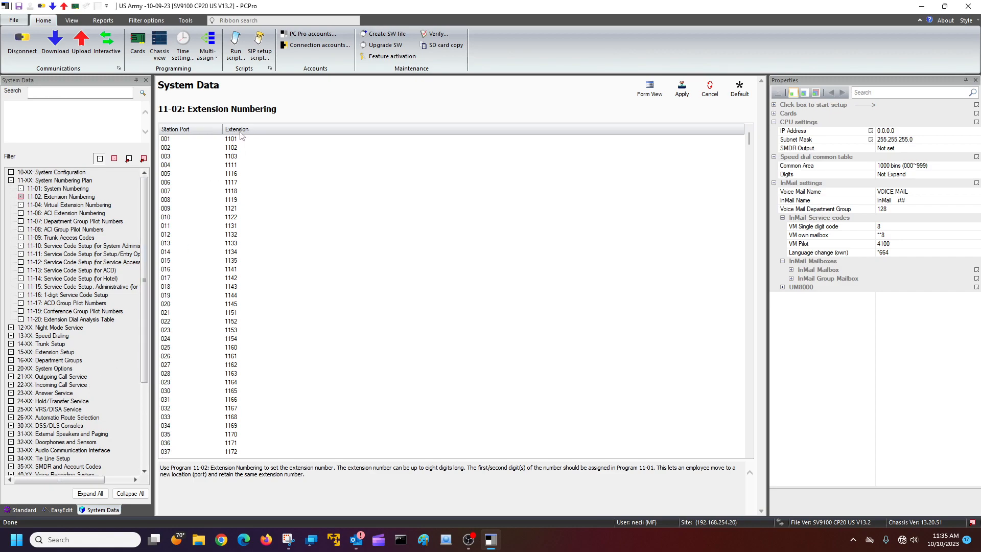
mouse_move(238, 327)
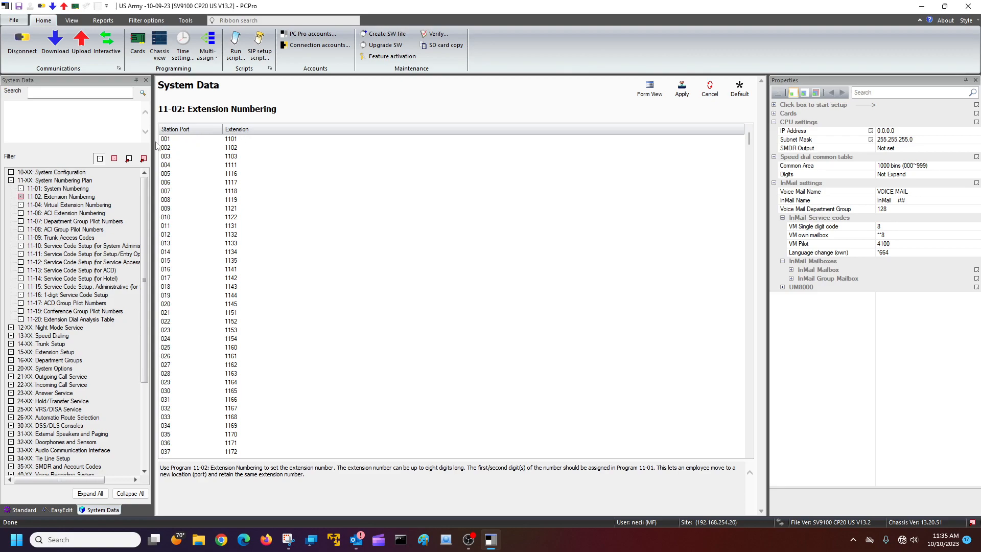
mouse_move(178, 142)
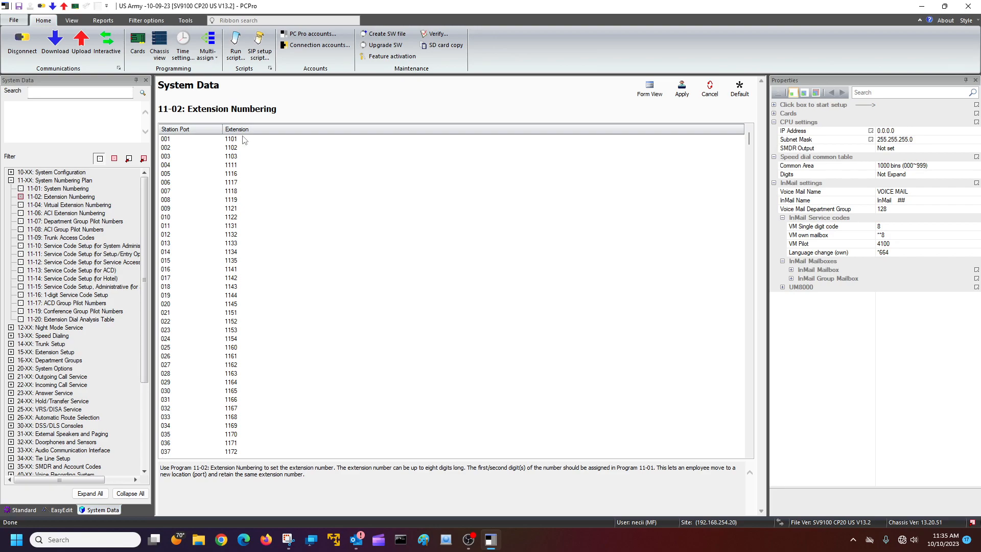
mouse_move(102, 144)
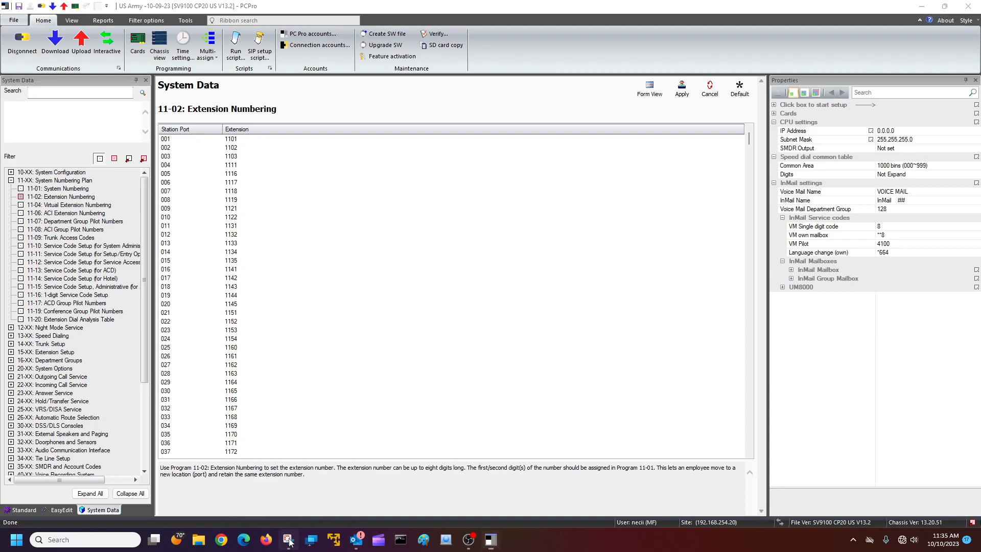
Step: Show the RJ-61 connector pinout and cable colour reference snip over the extension table
left_click(289, 538)
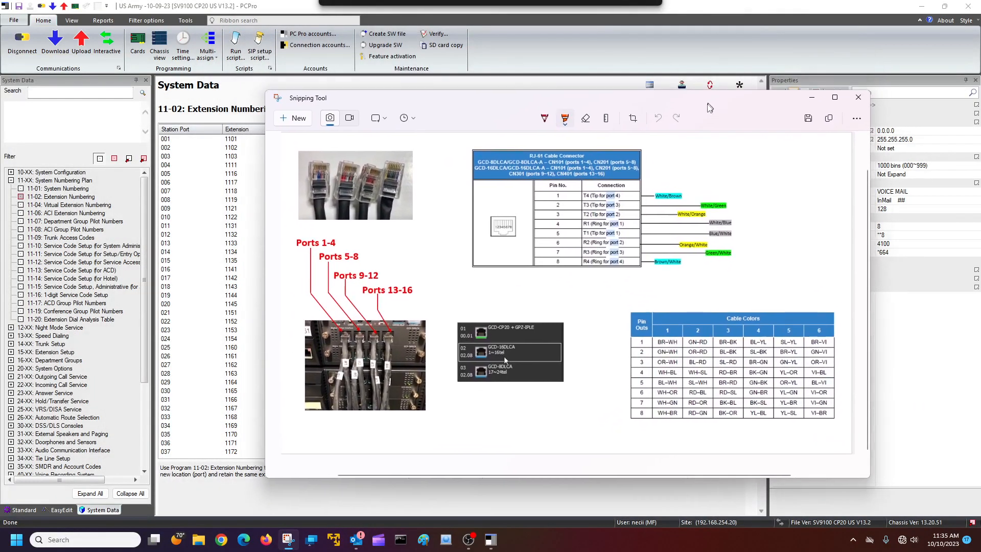
left_click_drag(707, 97, 704, 104)
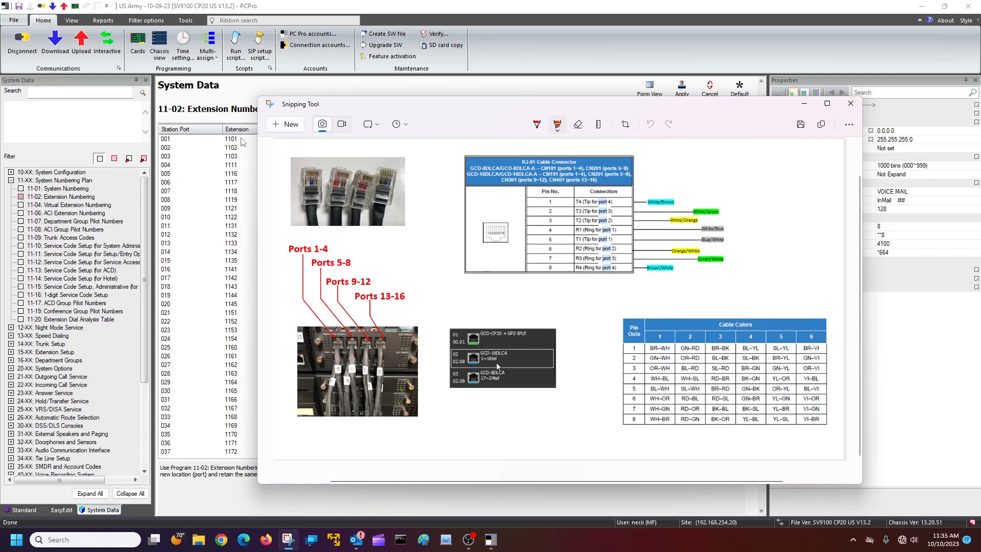
mouse_move(238, 248)
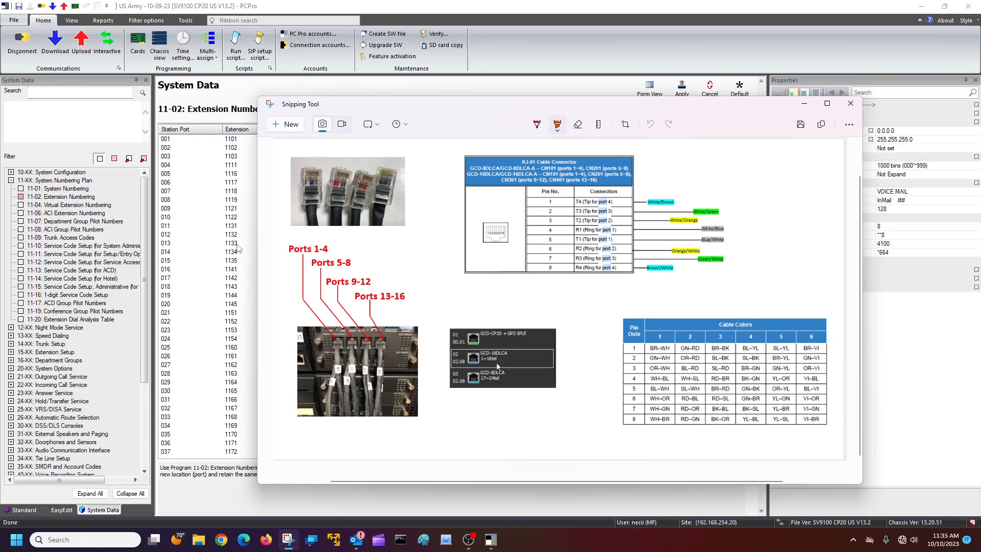
mouse_move(278, 312)
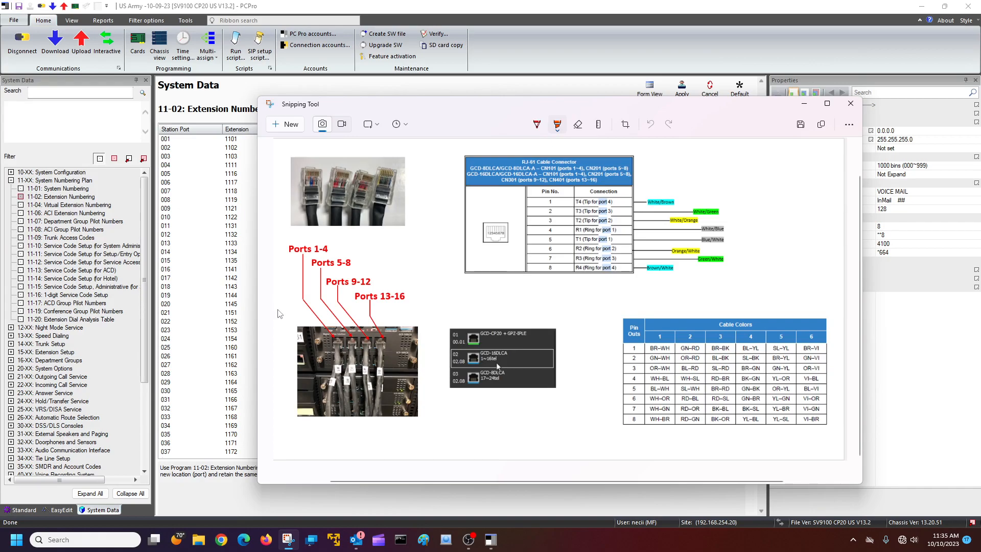
mouse_move(757, 174)
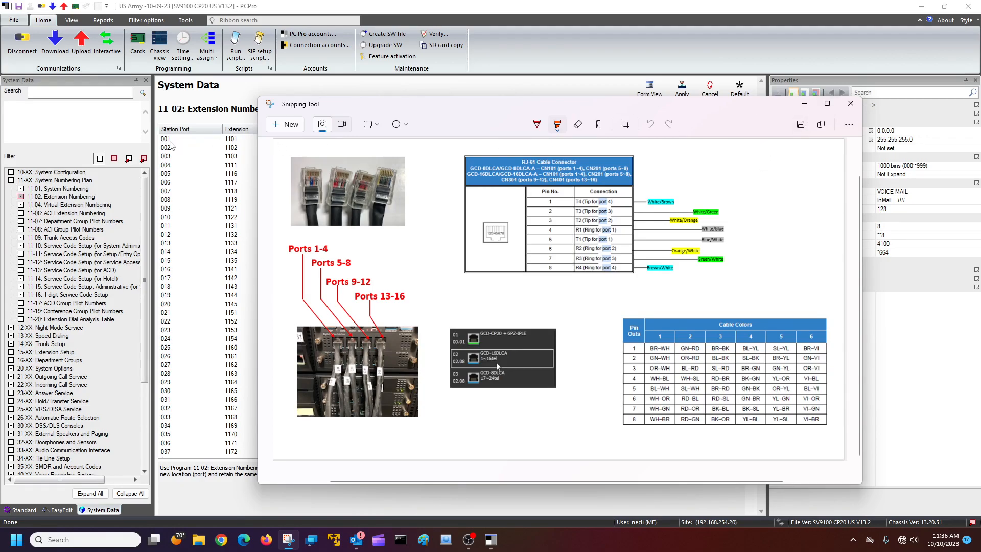
mouse_move(320, 350)
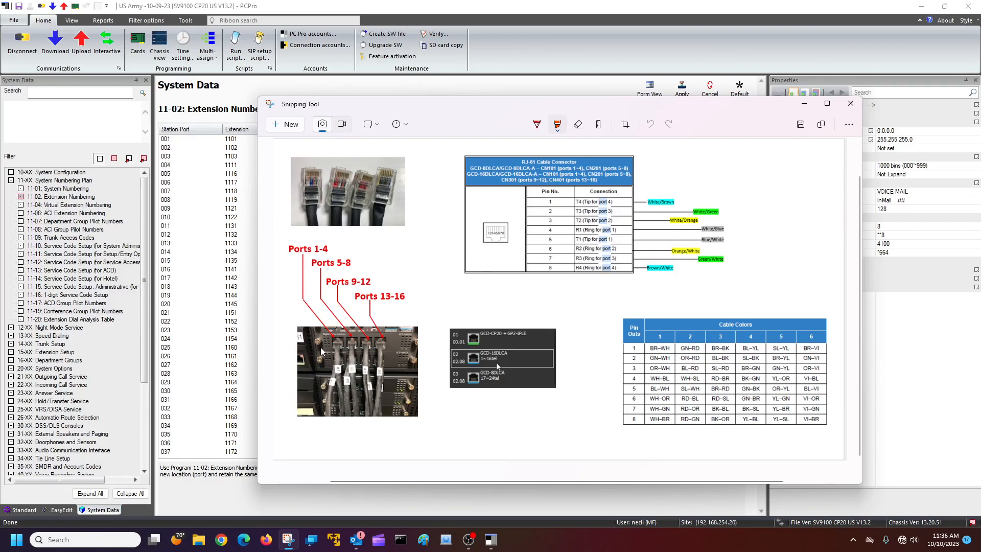
mouse_move(336, 360)
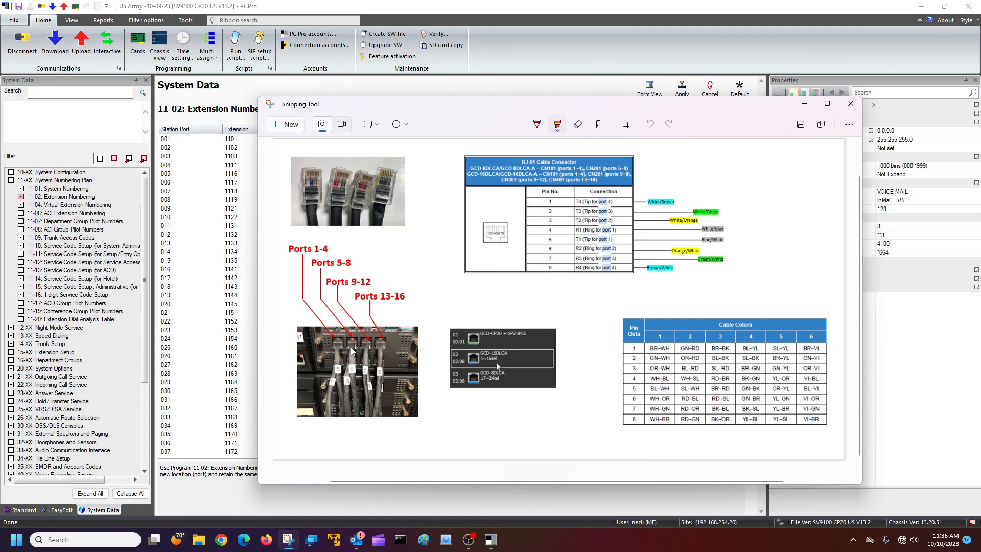
mouse_move(178, 147)
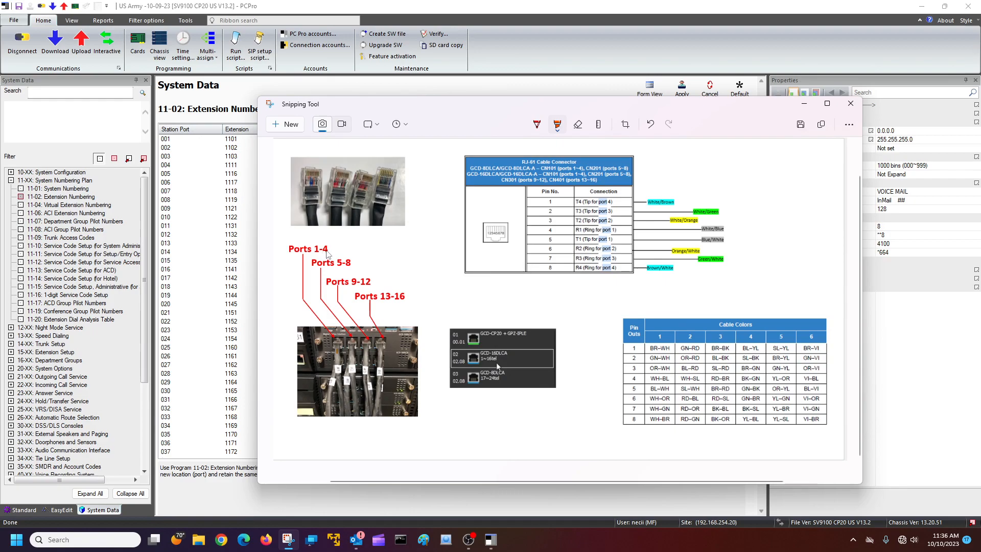
mouse_move(354, 354)
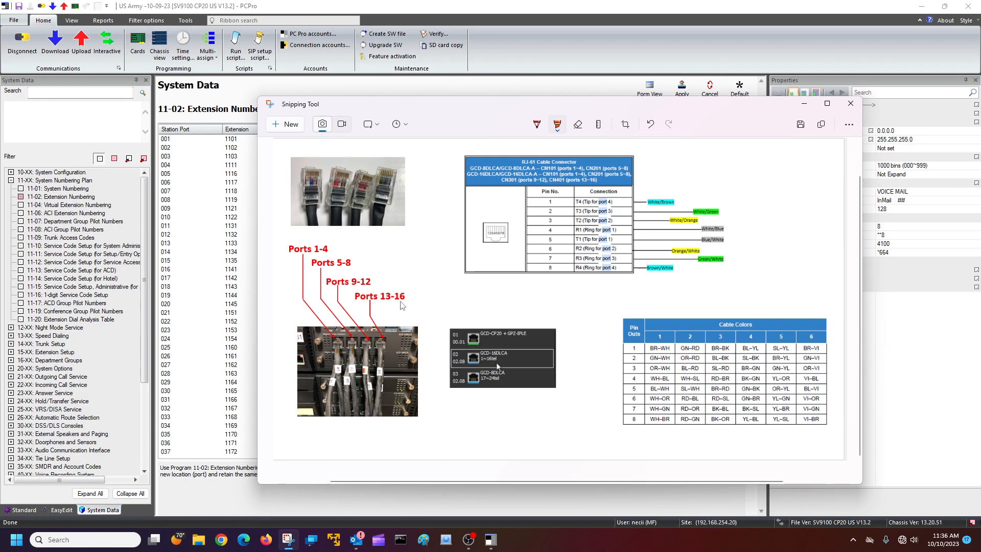
mouse_move(787, 326)
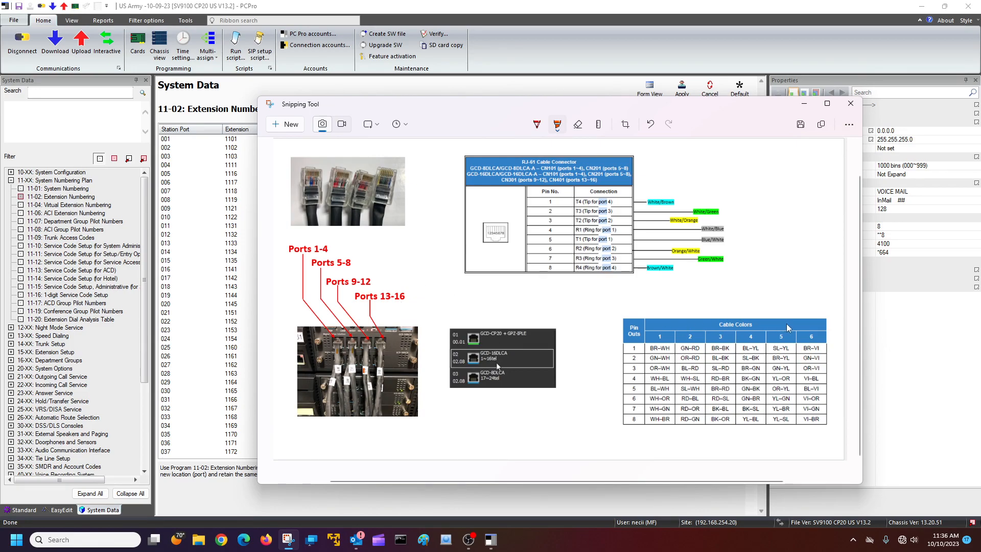
mouse_move(349, 386)
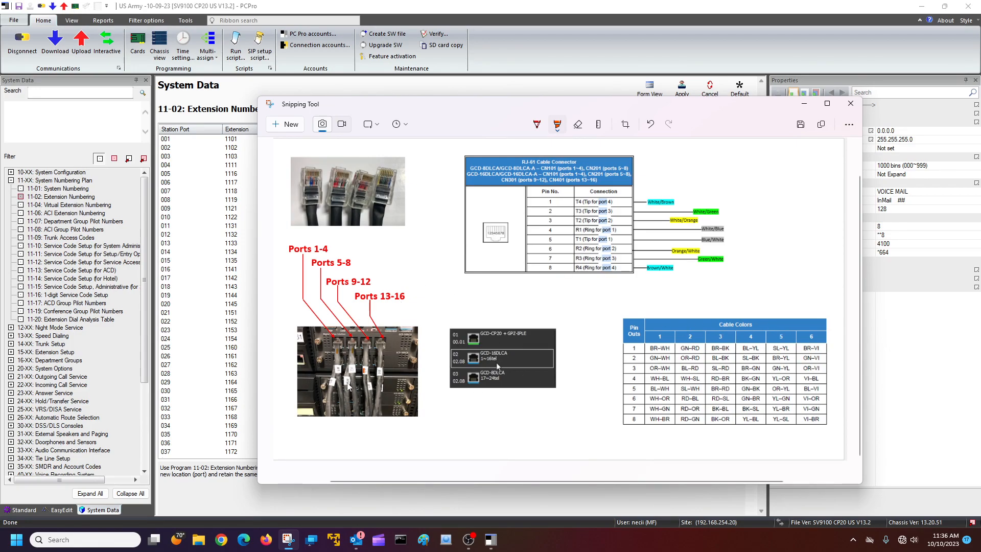
mouse_move(336, 394)
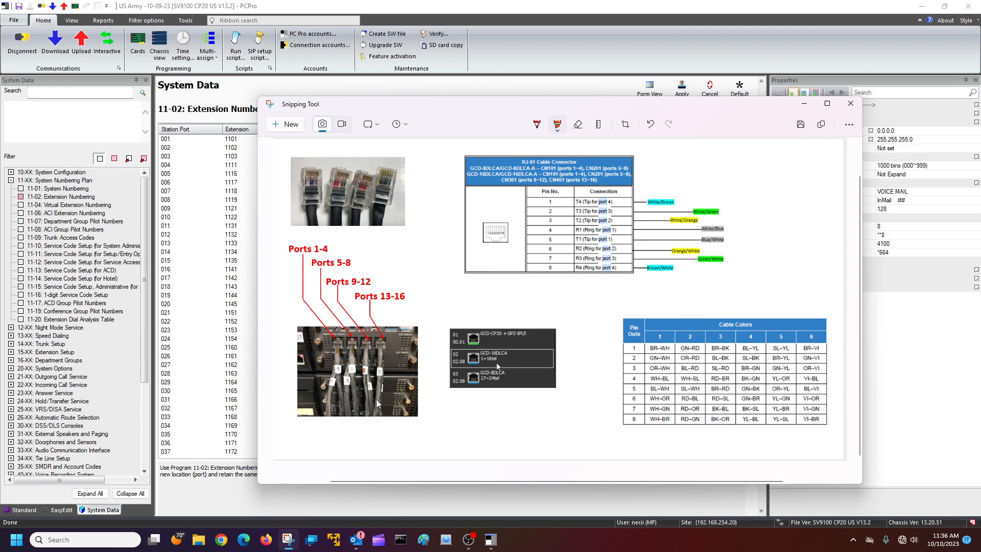
mouse_move(383, 397)
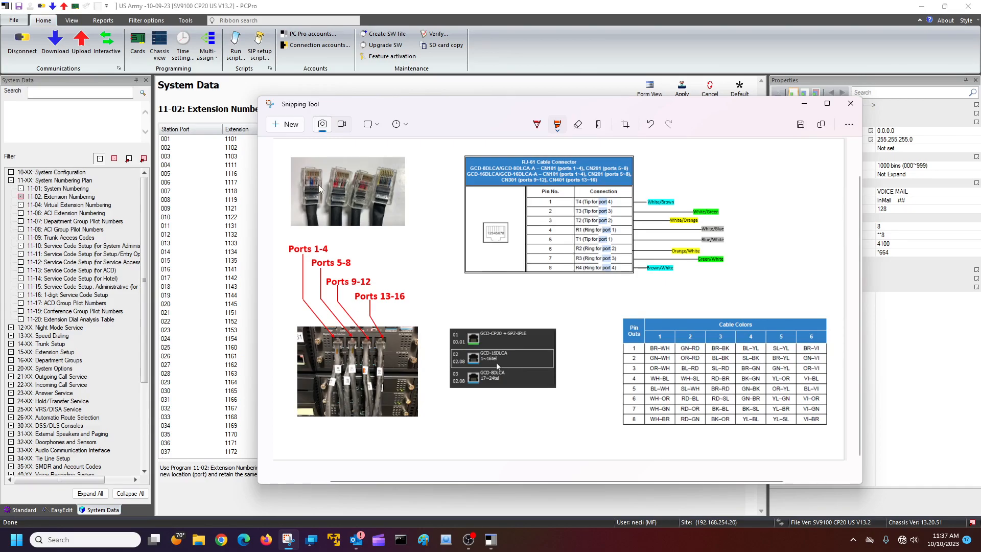
left_click(826, 103)
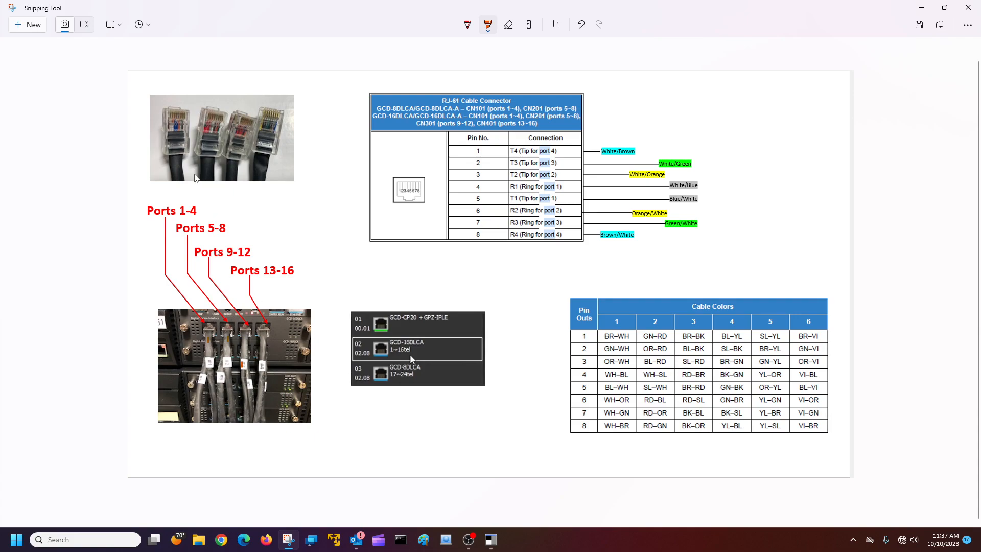
mouse_move(177, 133)
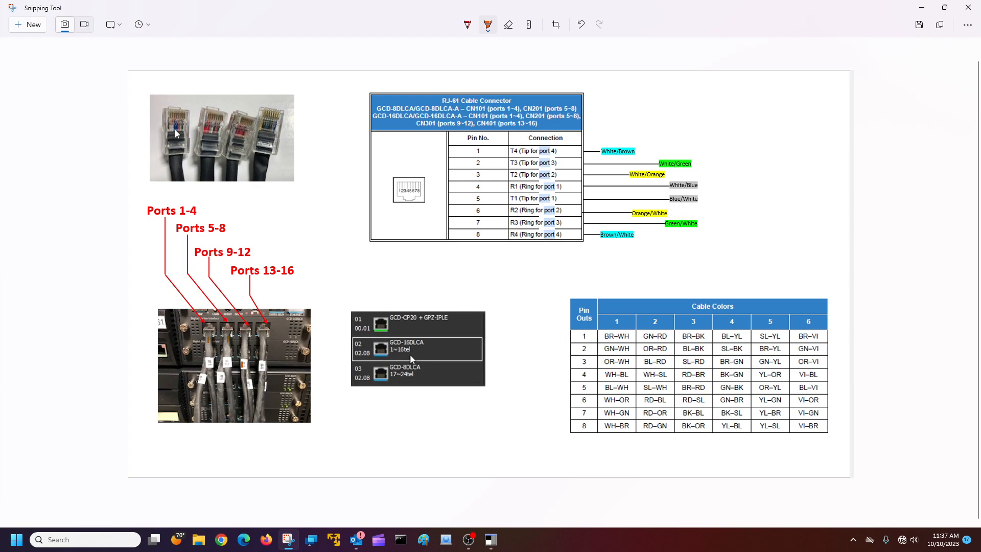
mouse_move(176, 130)
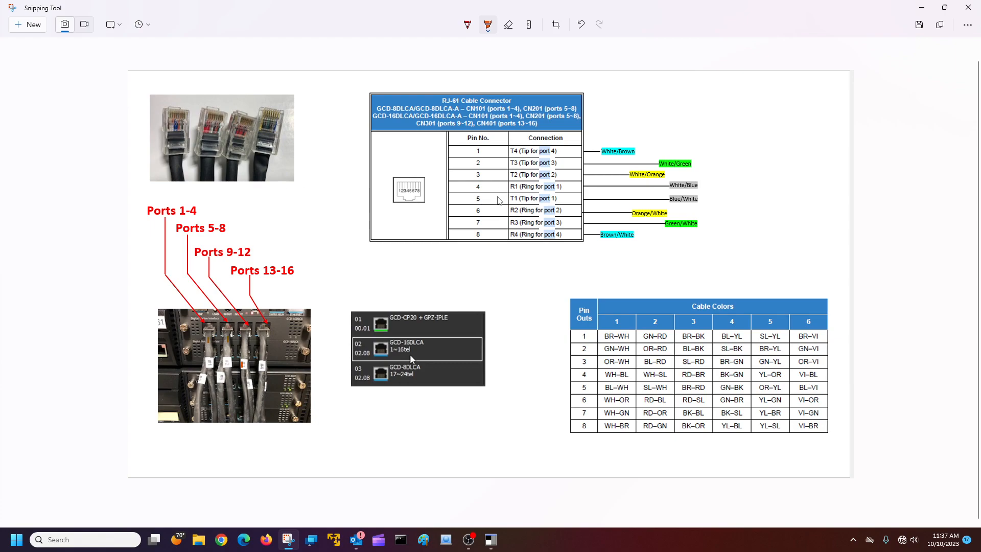
mouse_move(178, 138)
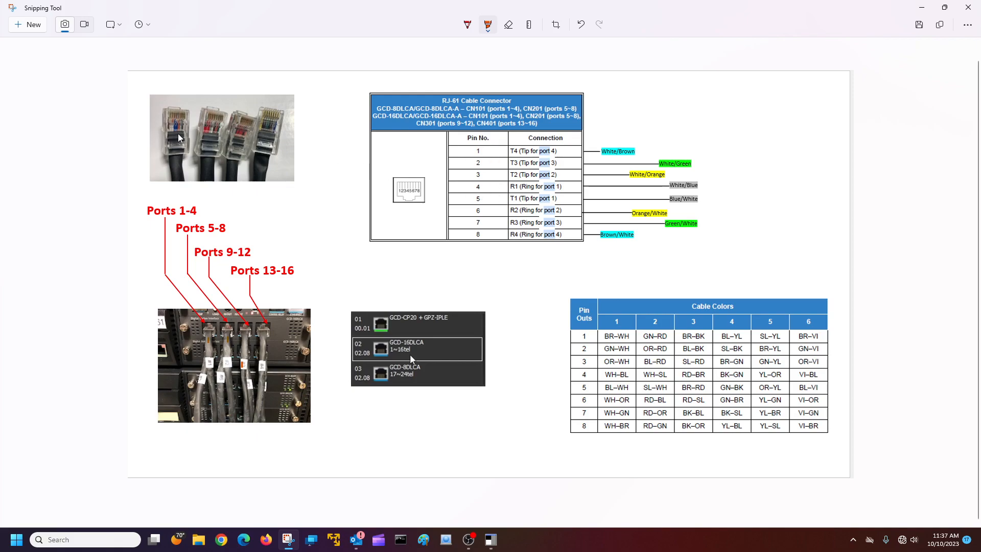
mouse_move(633, 175)
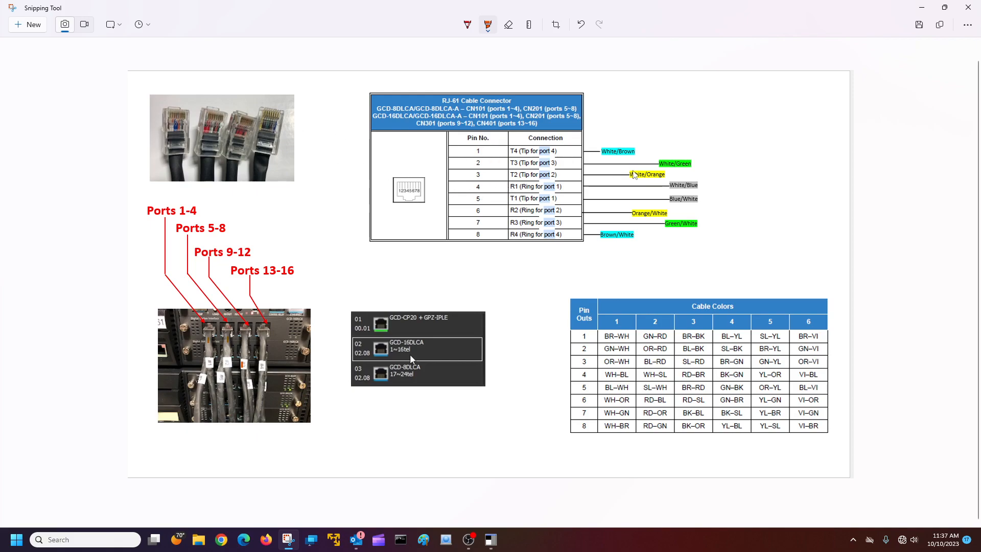
mouse_move(495, 193)
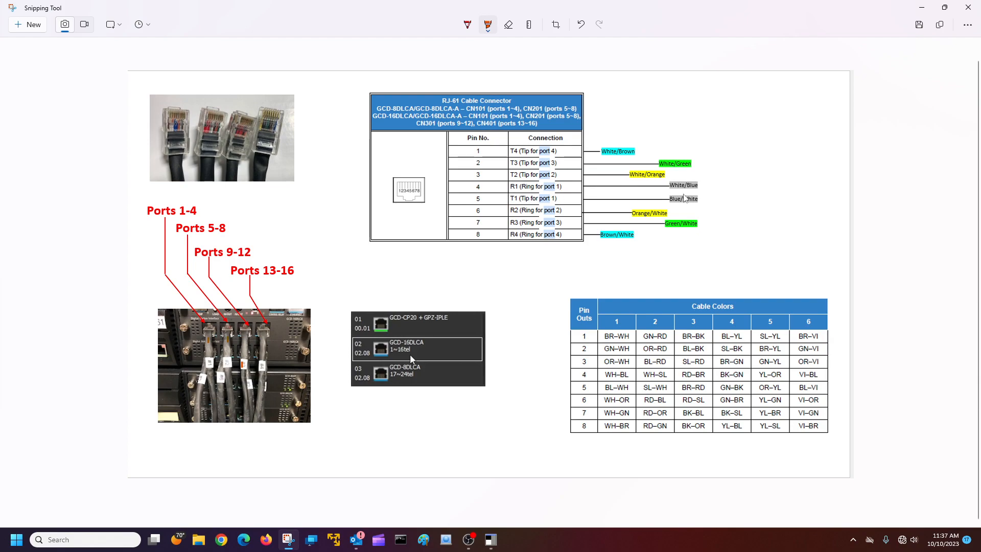
mouse_move(687, 199)
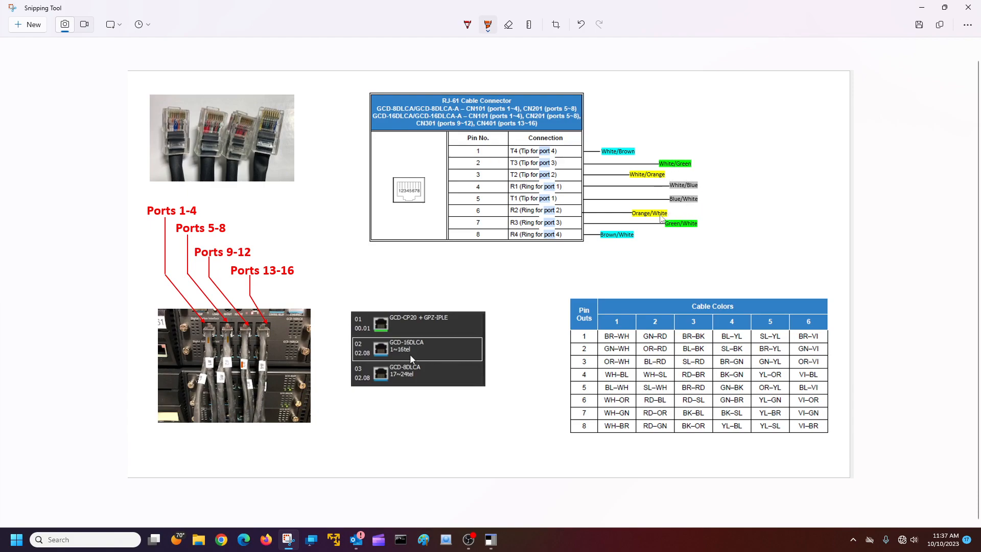
mouse_move(677, 178)
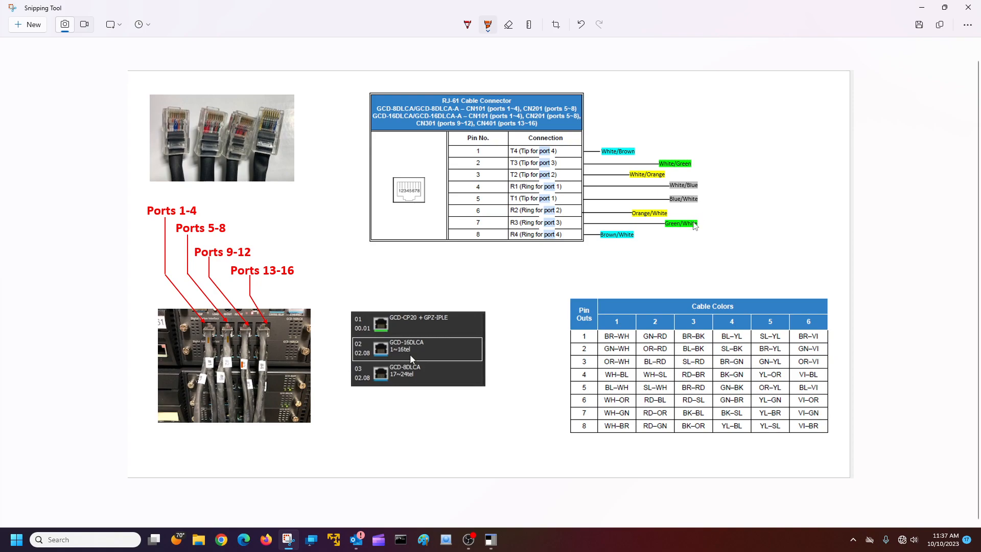
mouse_move(711, 152)
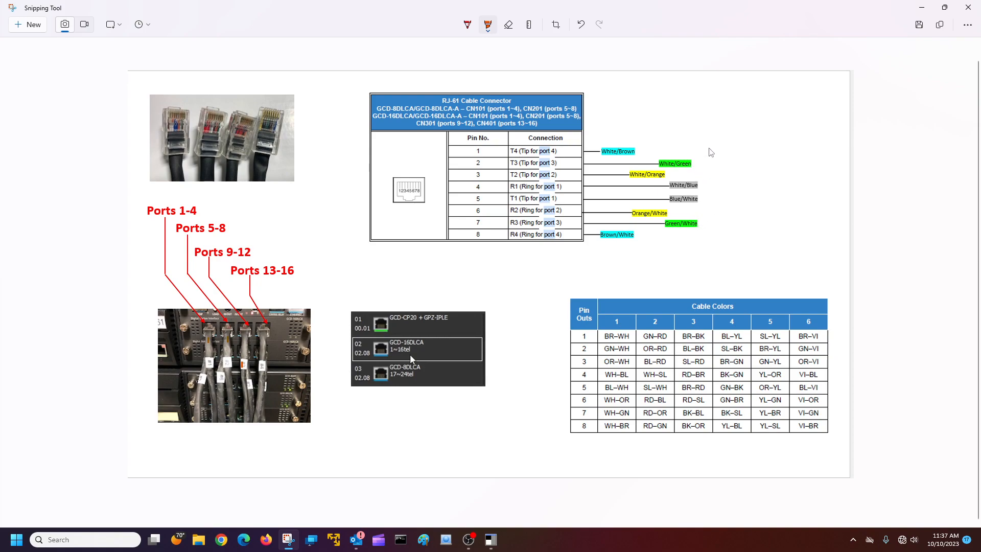
mouse_move(734, 183)
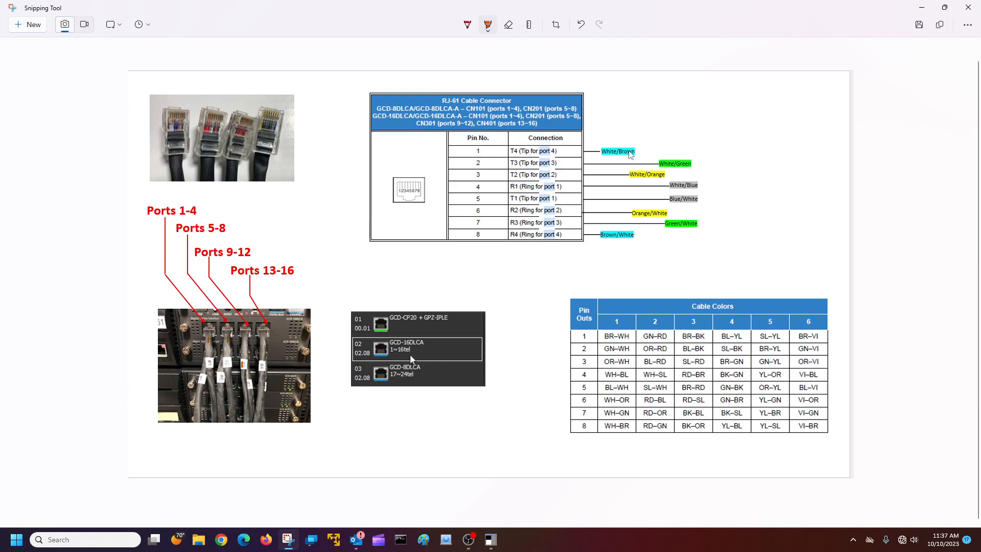
mouse_move(655, 159)
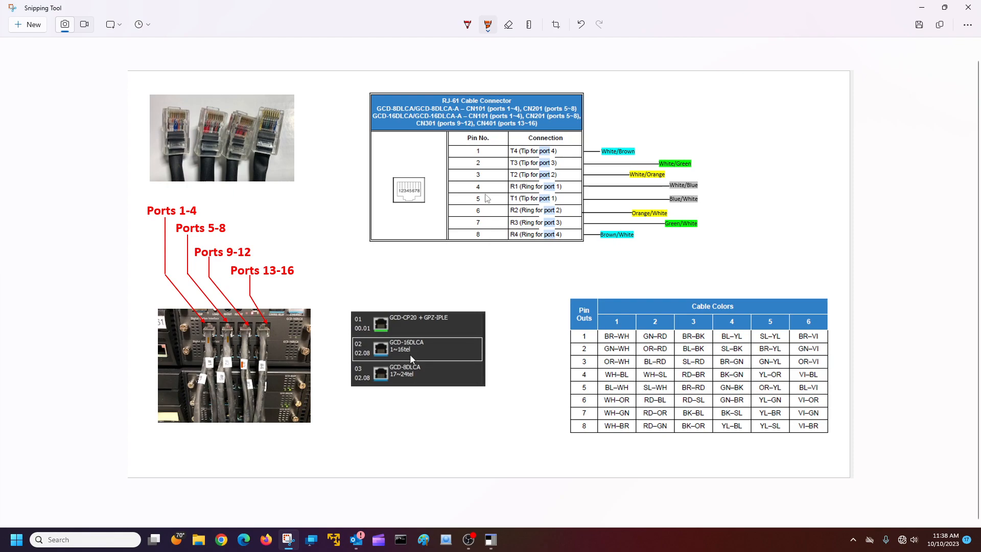
mouse_move(498, 220)
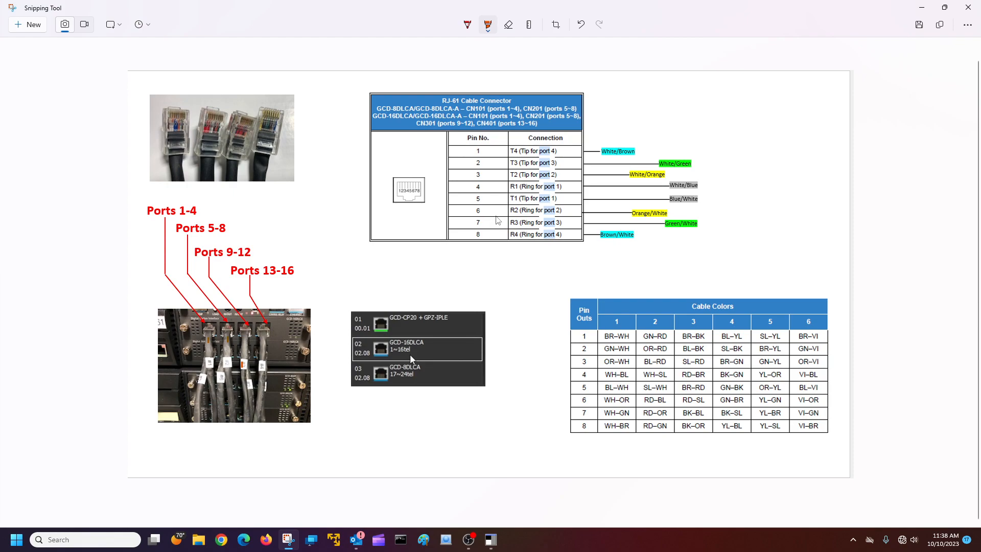
mouse_move(453, 157)
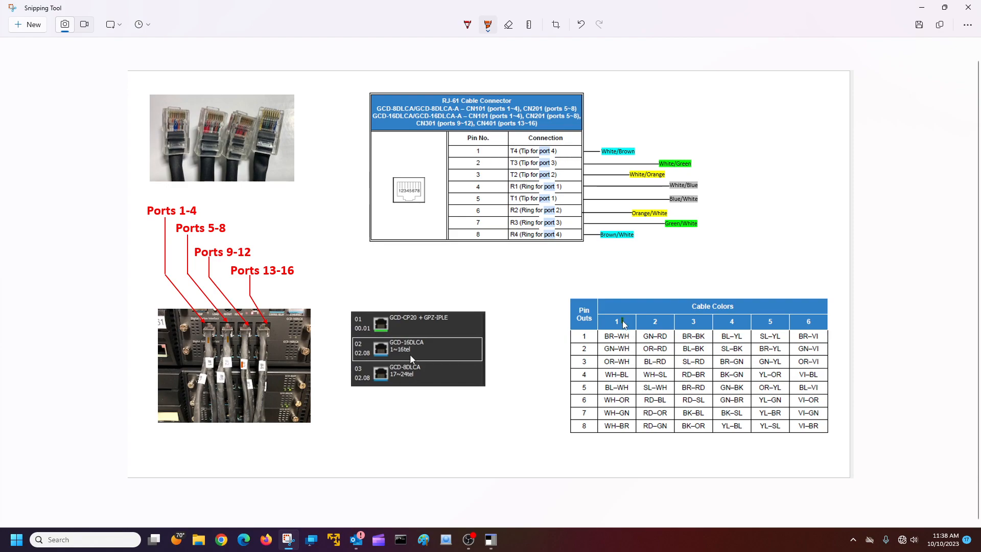
mouse_move(616, 384)
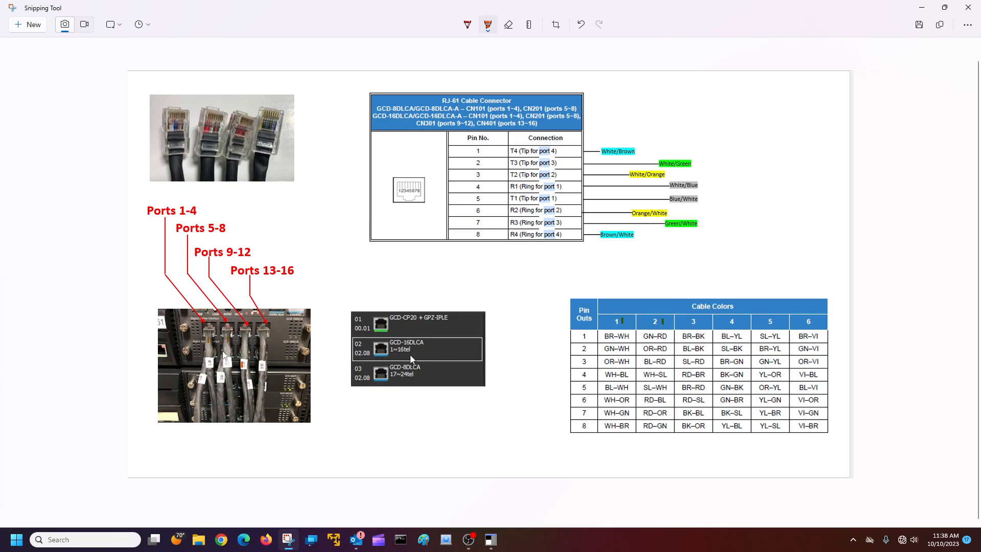
mouse_move(738, 385)
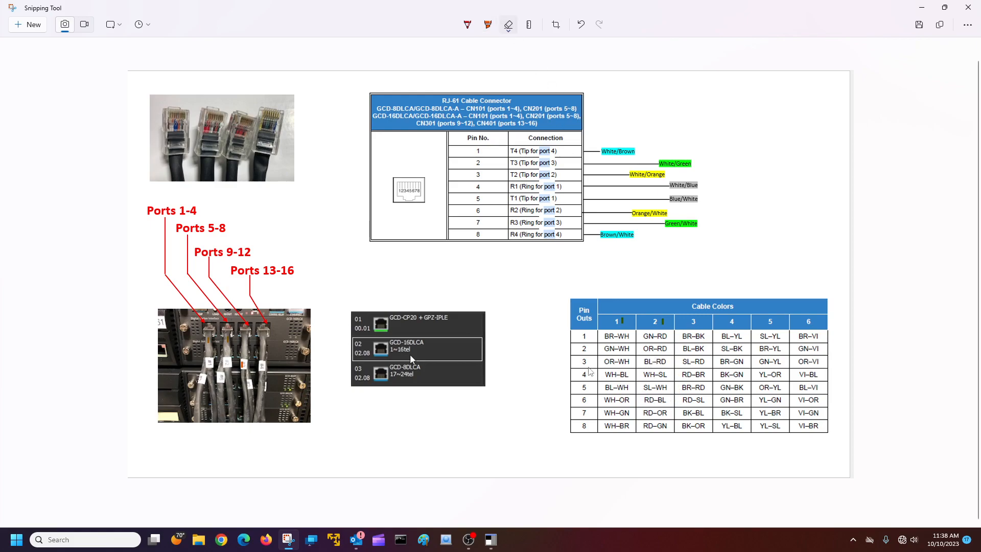
mouse_move(569, 409)
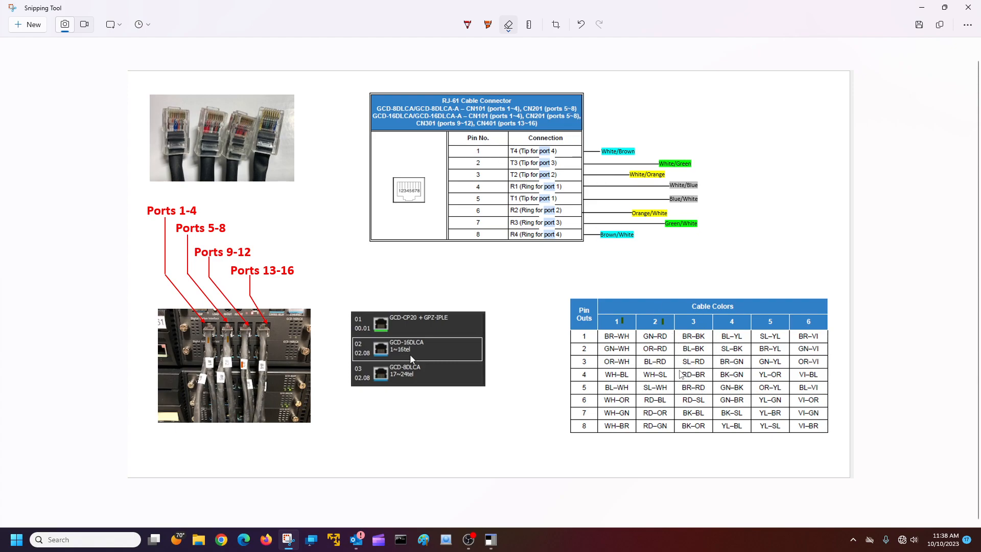
mouse_move(523, 70)
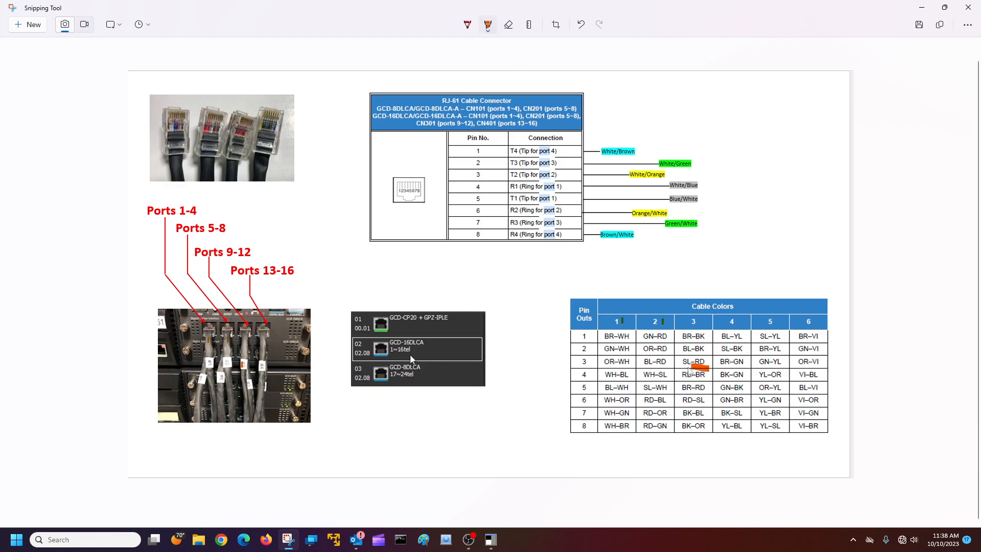
left_click_drag(678, 369, 716, 391)
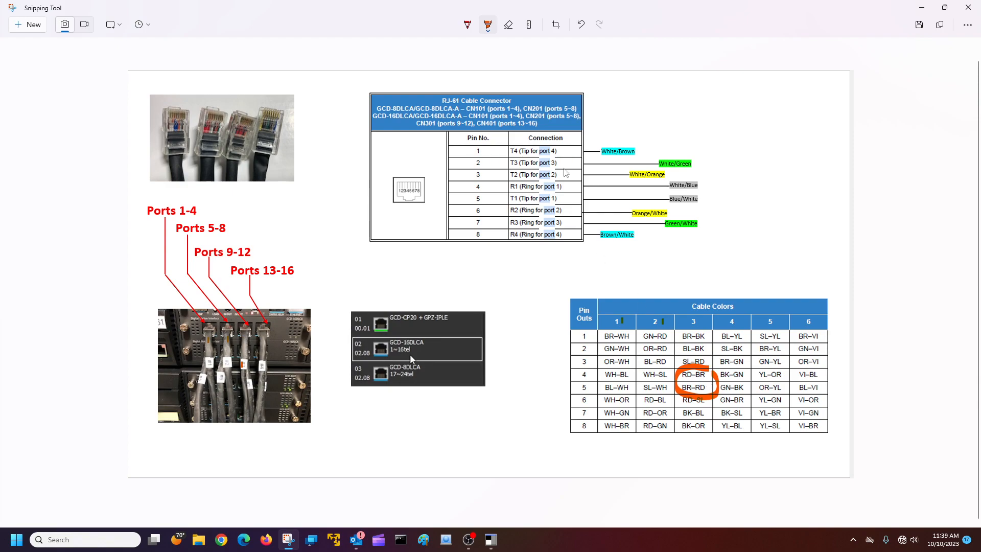
left_click(508, 25)
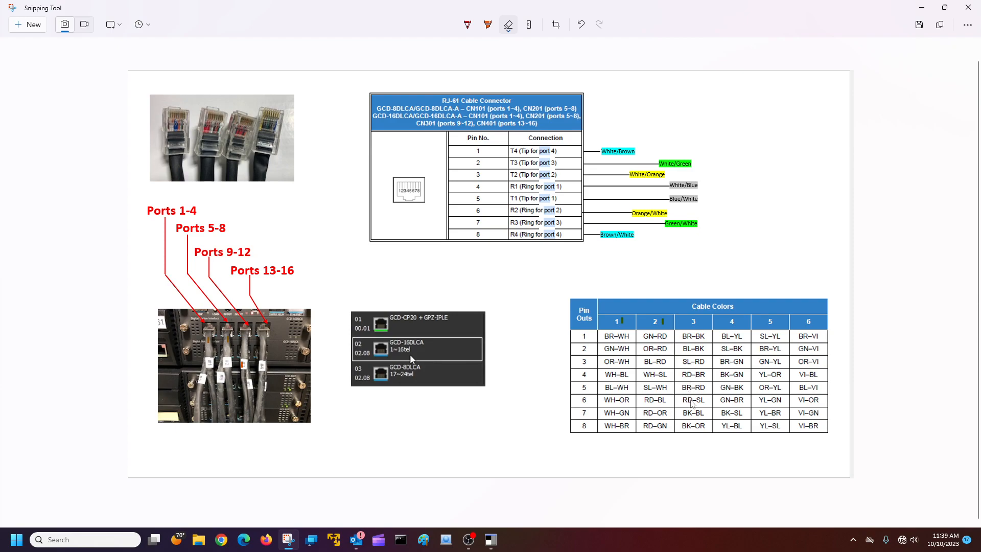
mouse_move(700, 419)
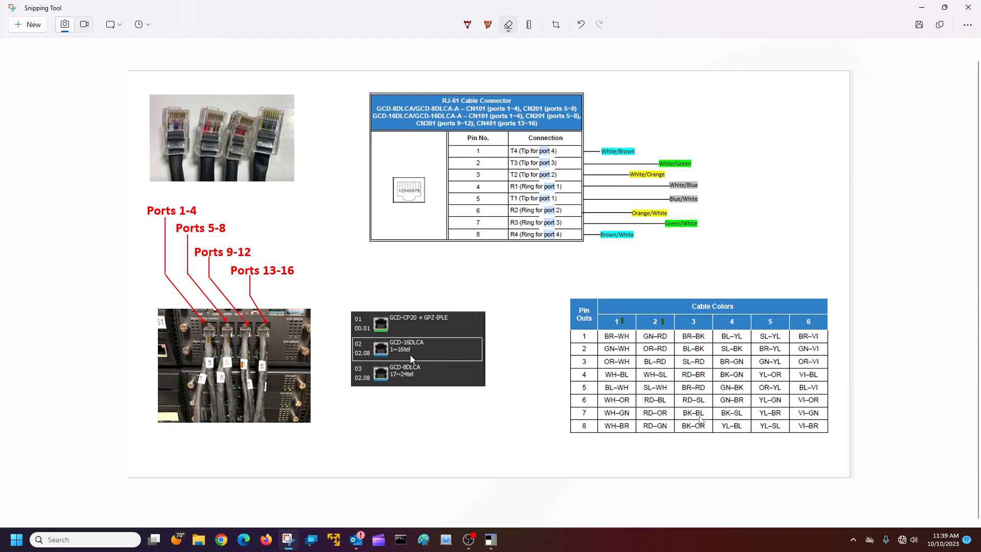
mouse_move(704, 436)
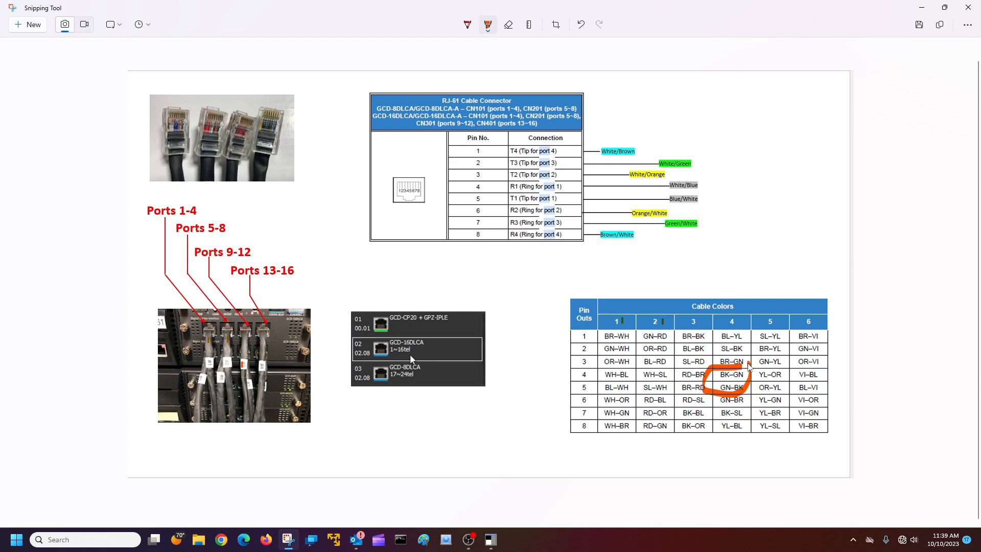
mouse_move(264, 369)
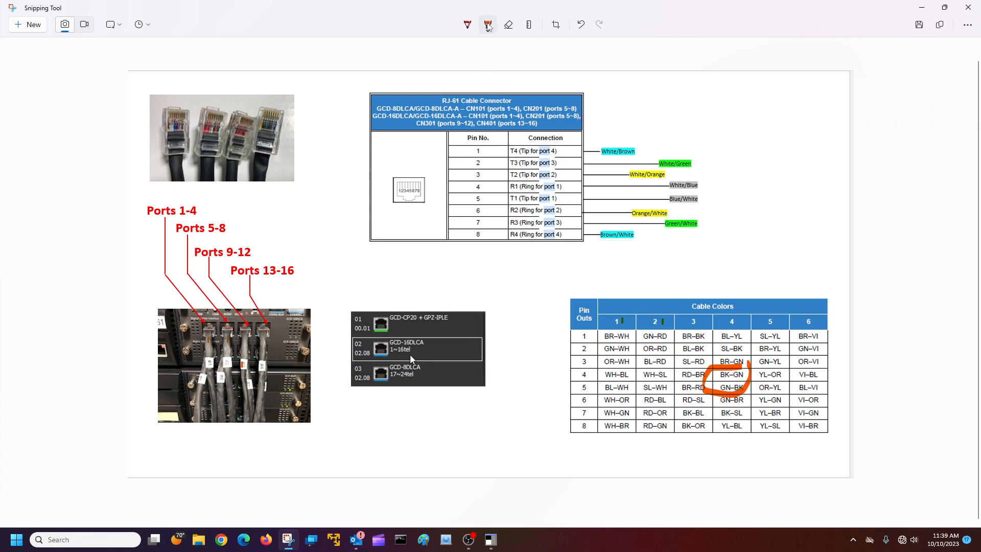
left_click(508, 25)
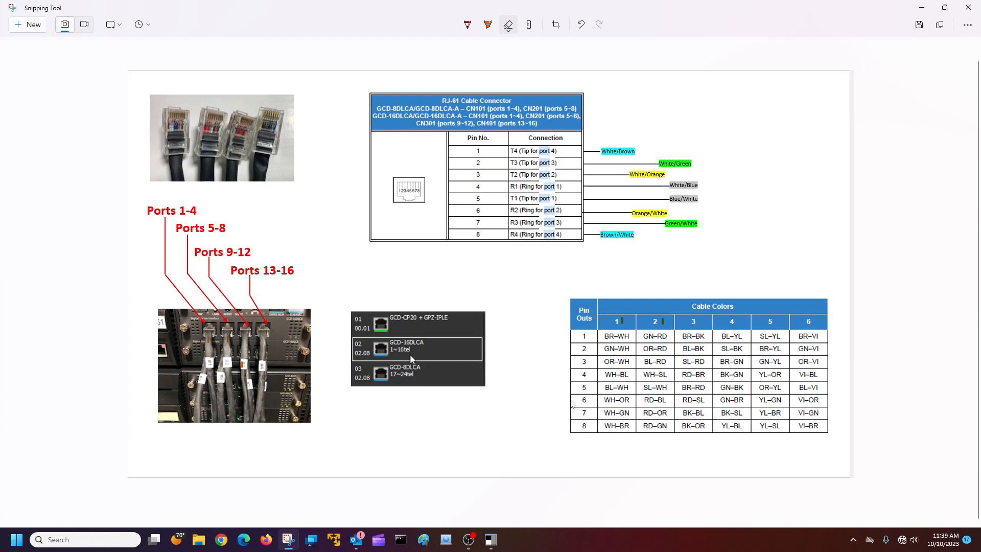
mouse_move(573, 401)
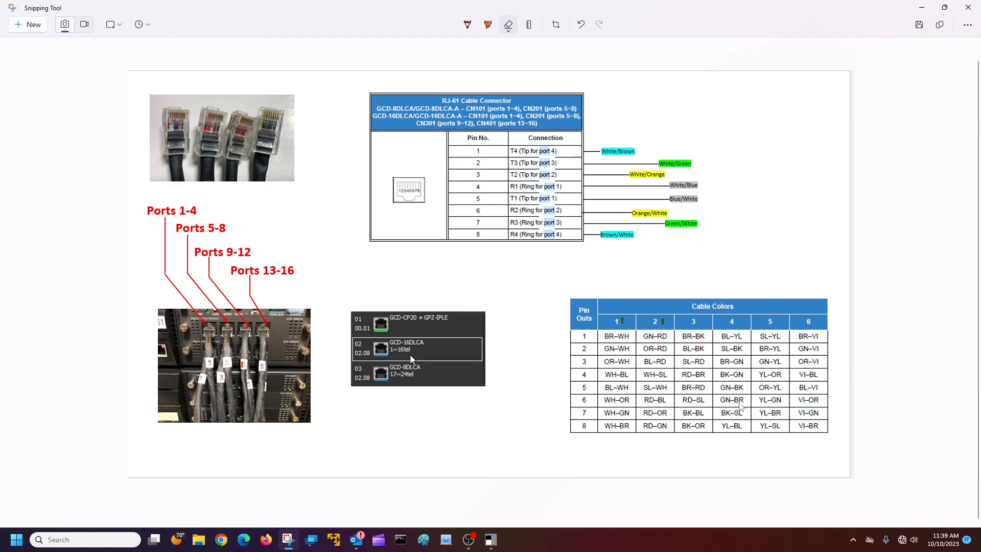
mouse_move(585, 357)
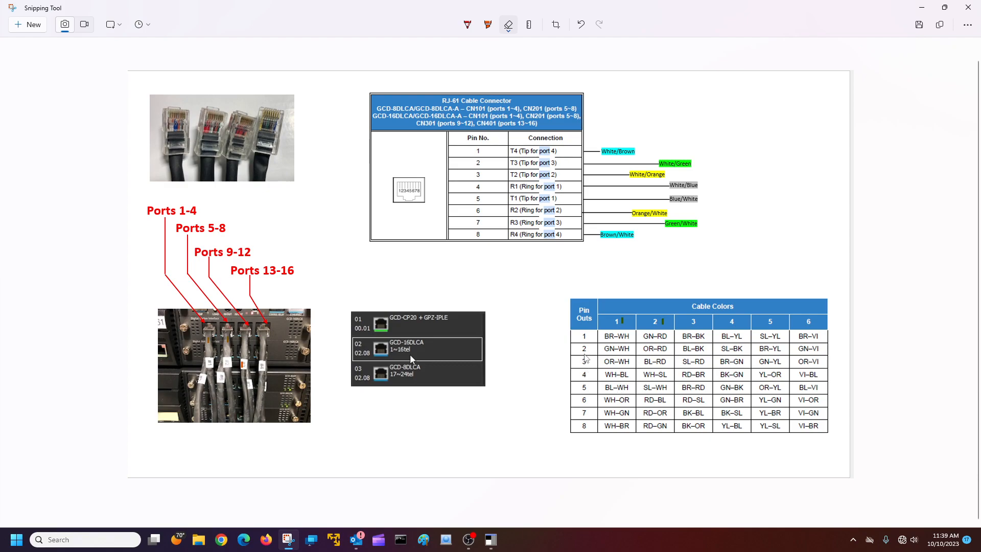
mouse_move(741, 420)
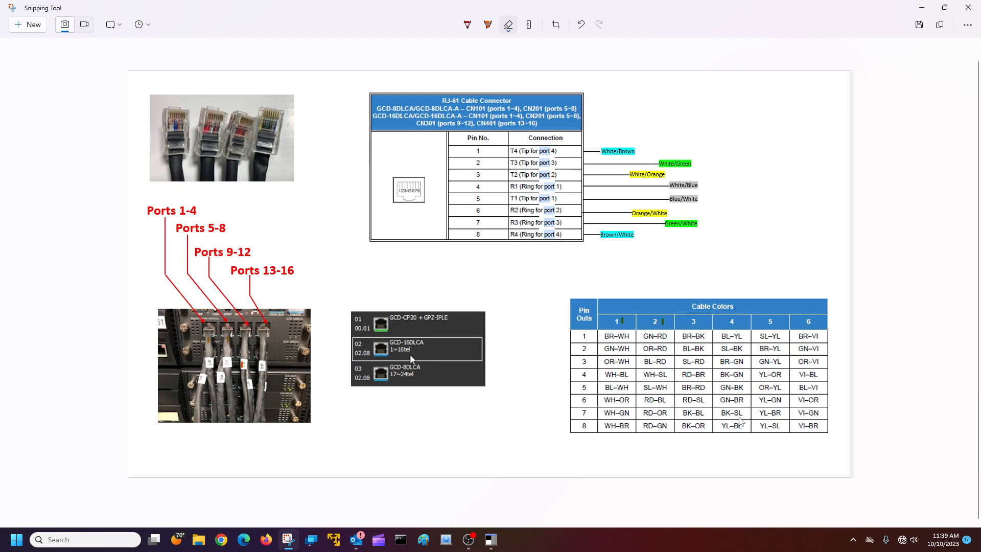
mouse_move(570, 347)
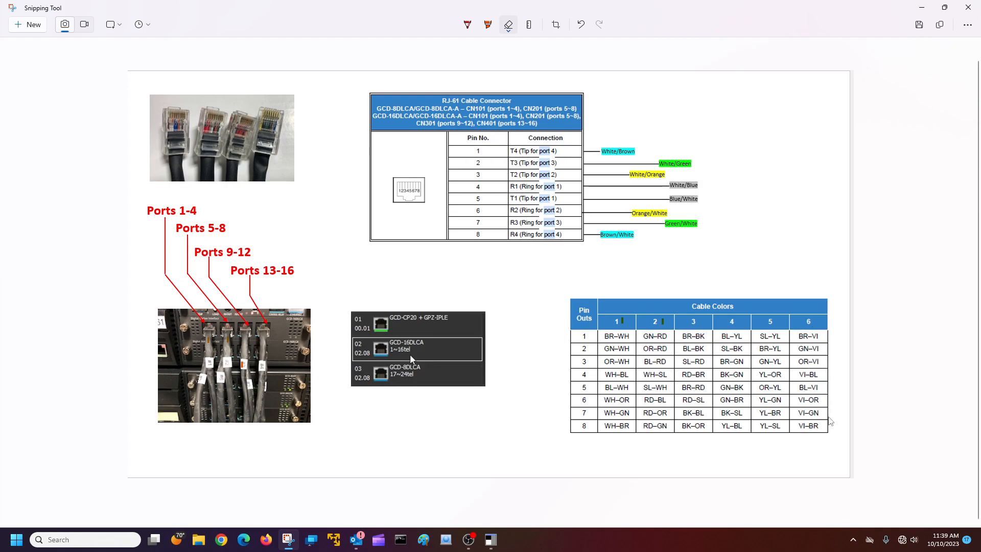
mouse_move(824, 431)
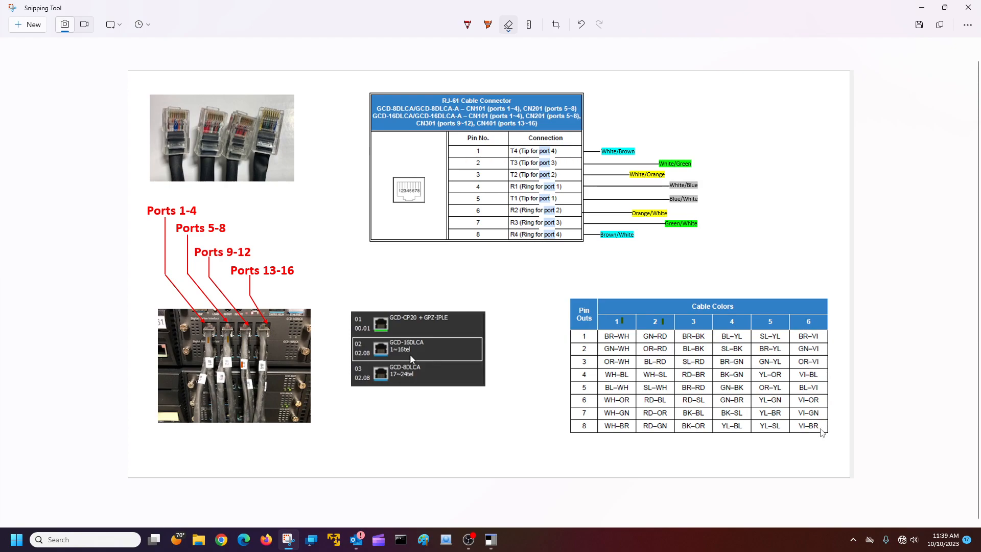
mouse_move(826, 457)
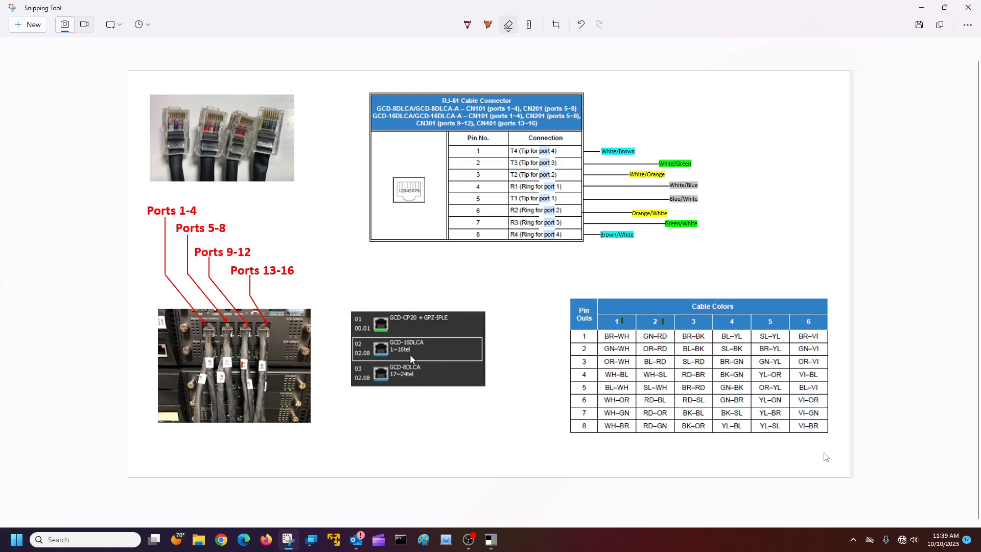
mouse_move(819, 79)
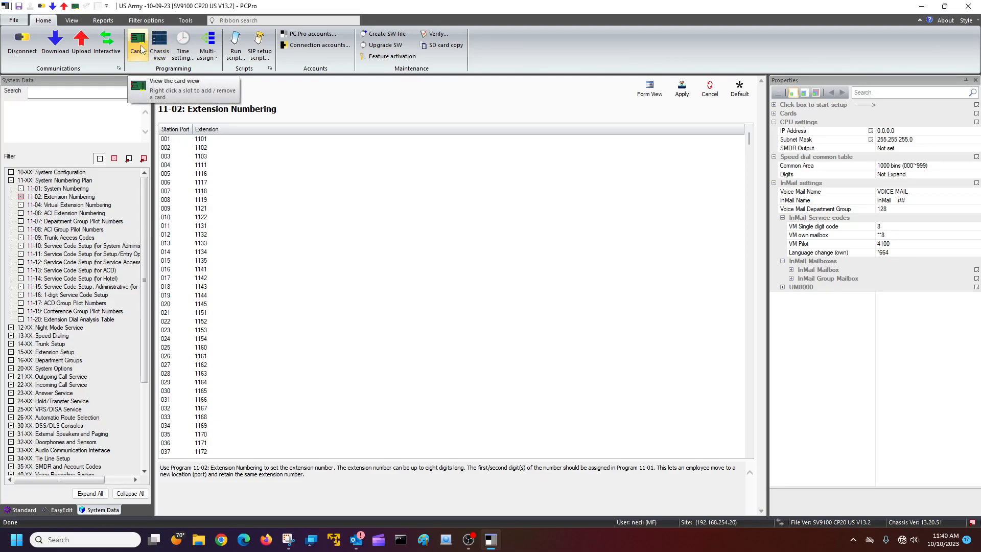
Step: Show the chassis Card Configuration and select the station cards in Chassis 1
left_click(137, 44)
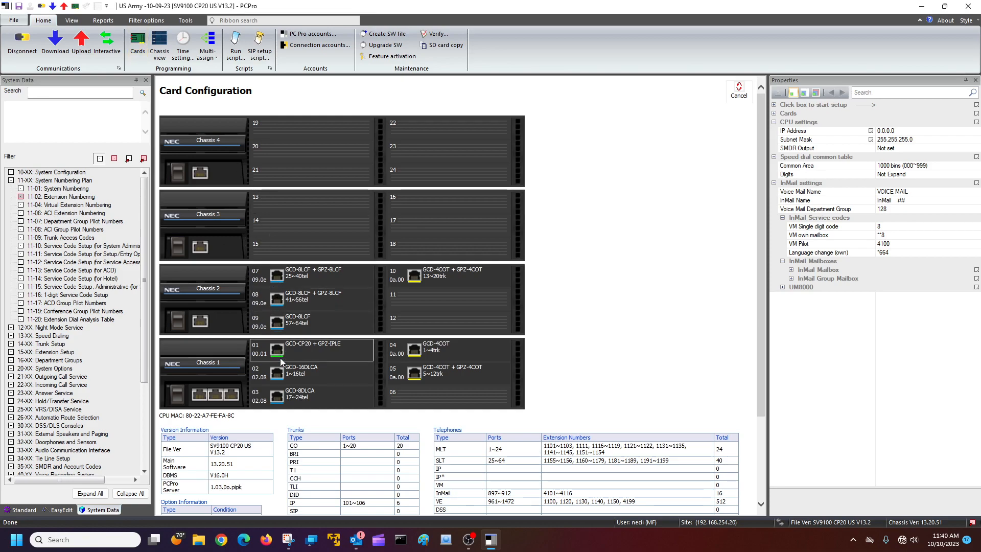
left_click(310, 397)
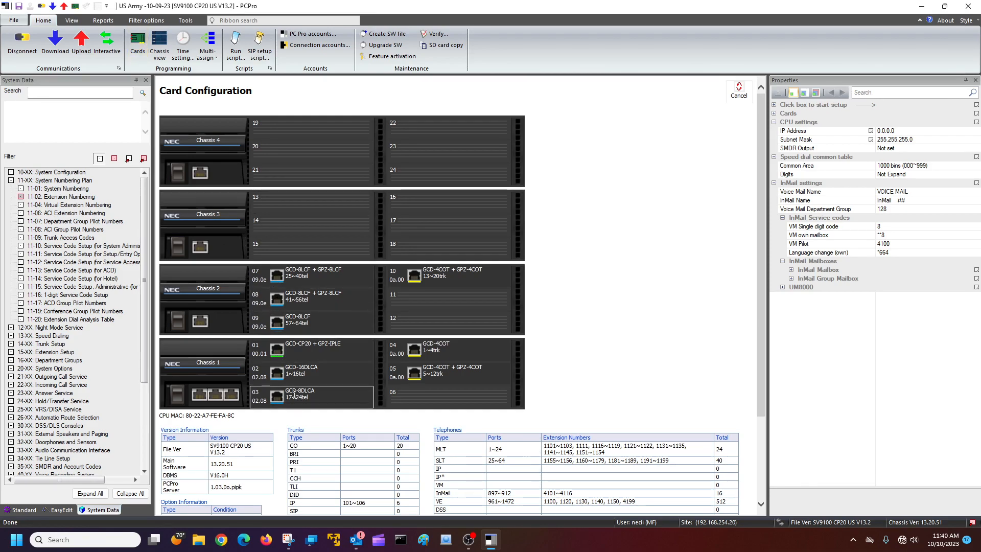
left_click(310, 372)
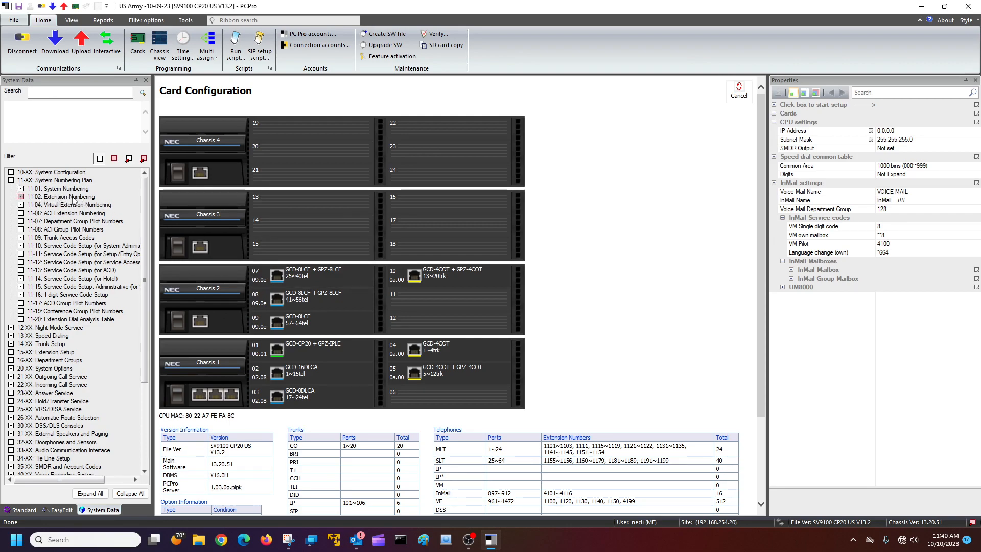
Step: In 11-02, replace station port 024's extension 1154 with 2153 and commit it
left_click(60, 196)
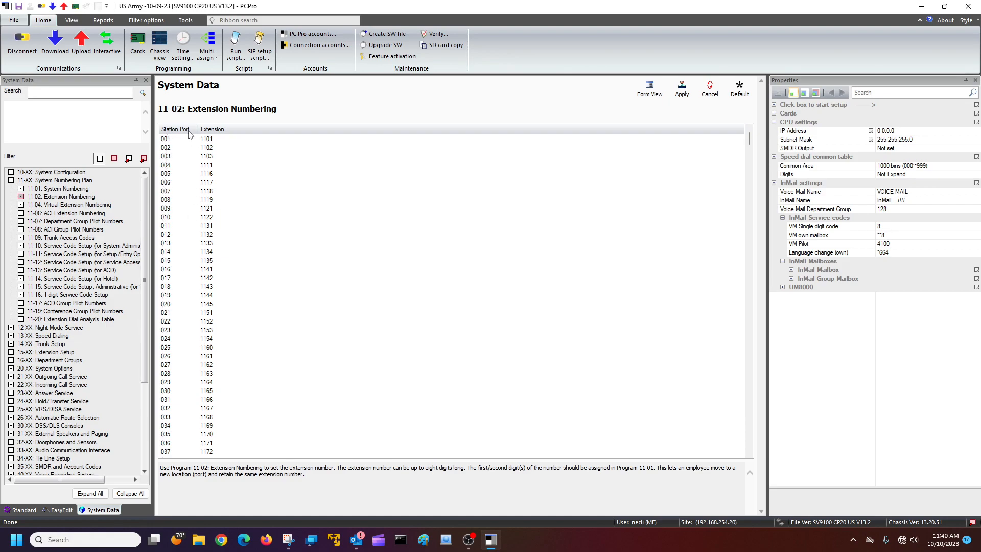
mouse_move(212, 300)
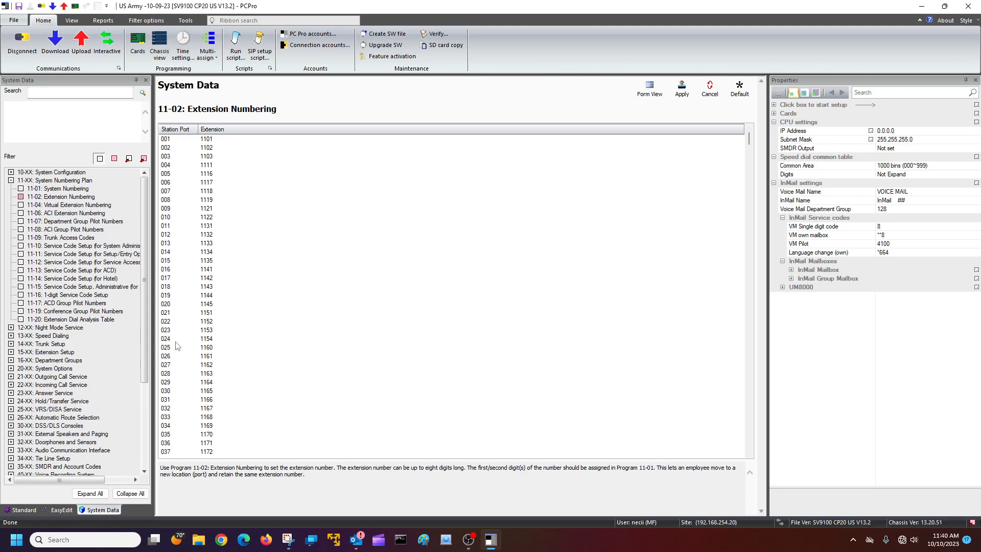
mouse_move(214, 345)
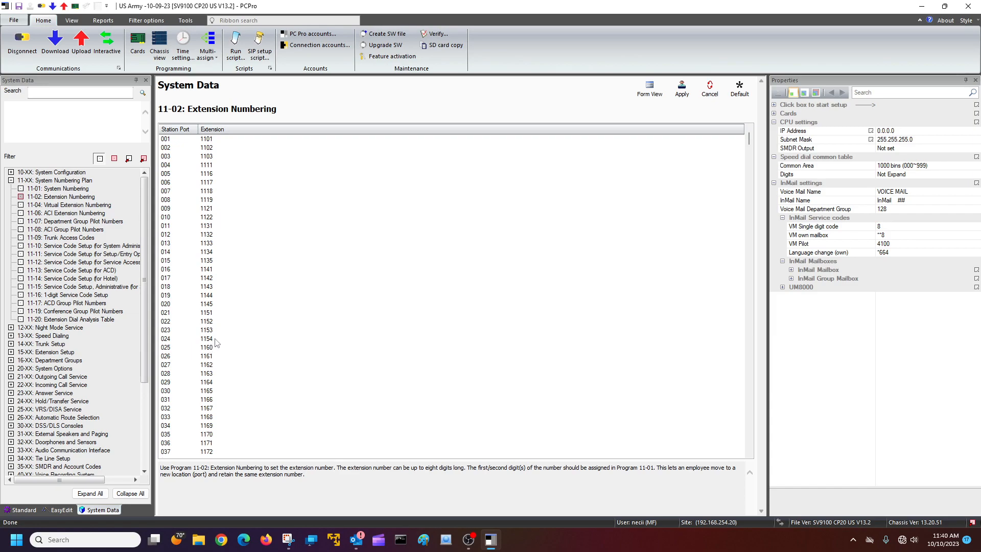
left_click(206, 338)
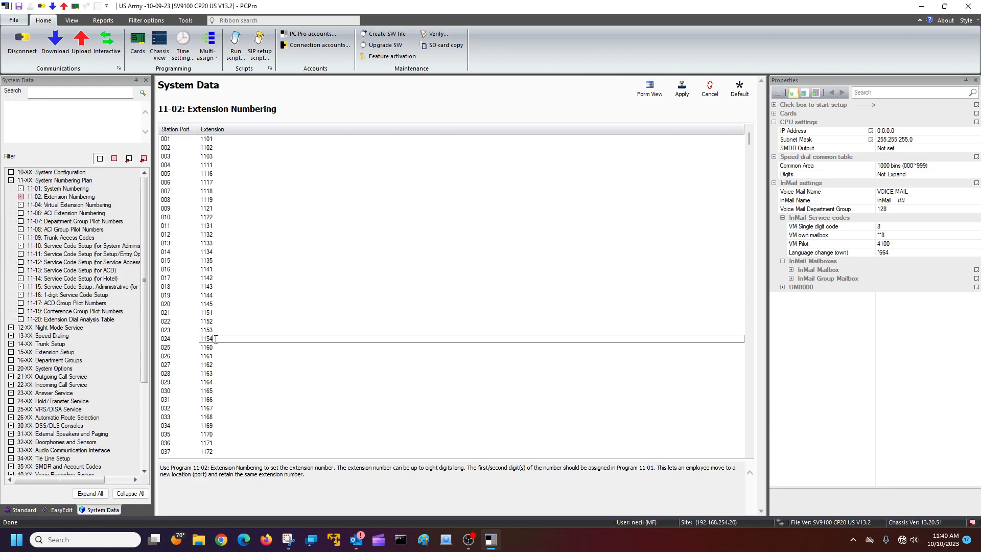
key("BackSpace")
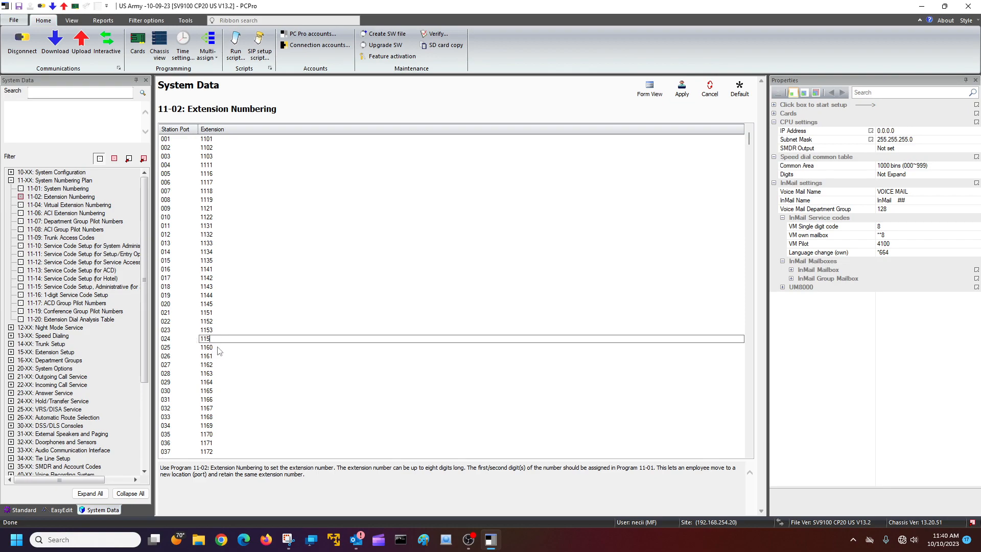
type("21")
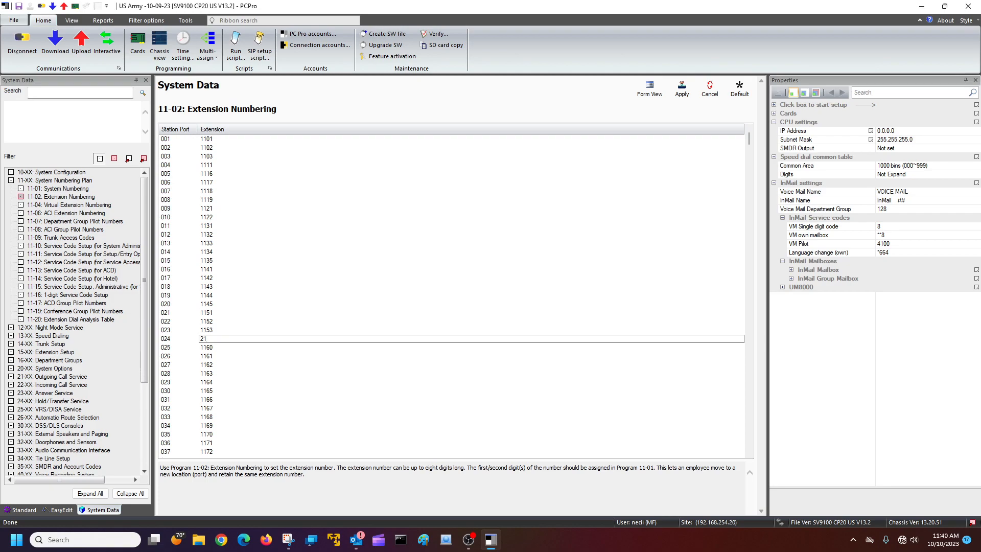
type("153")
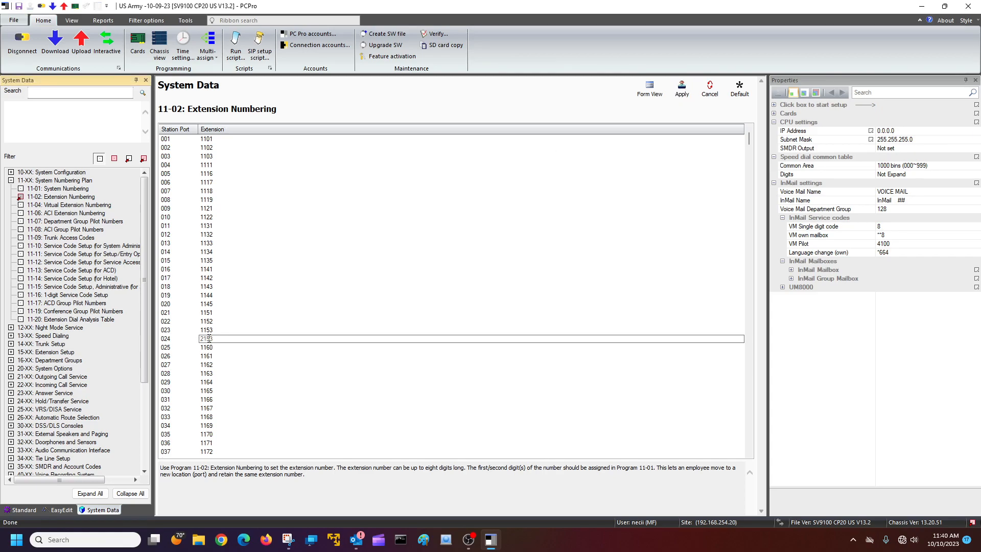
type("2153")
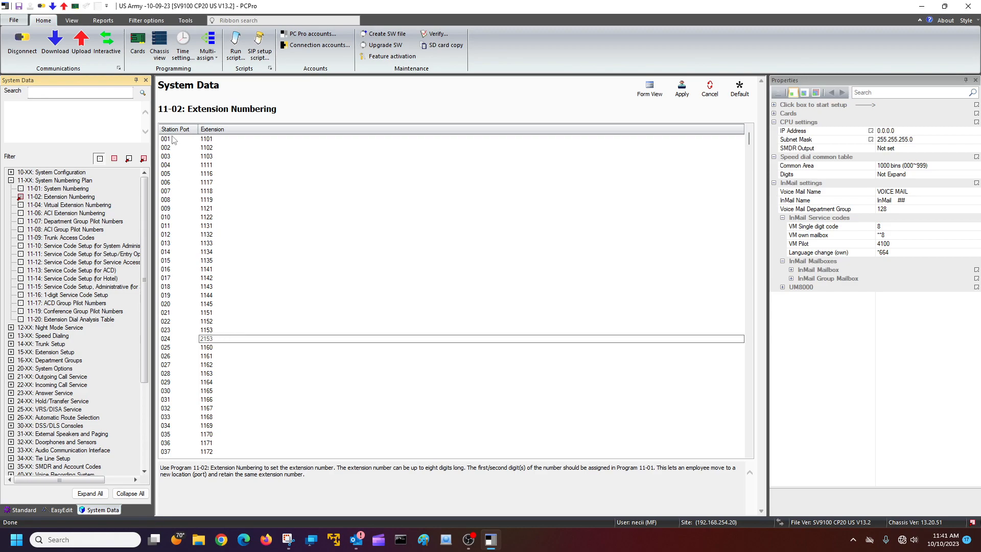
mouse_move(172, 352)
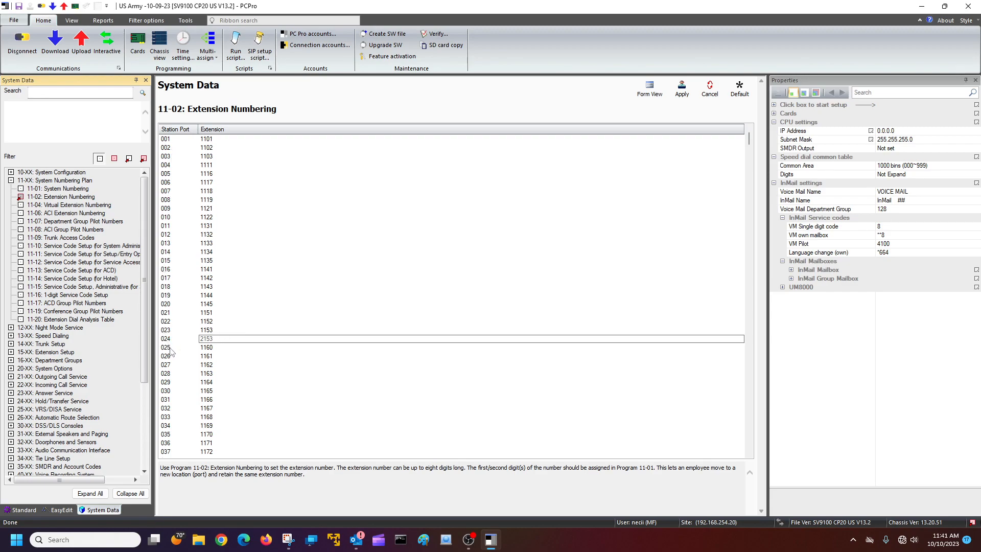
left_click(177, 348)
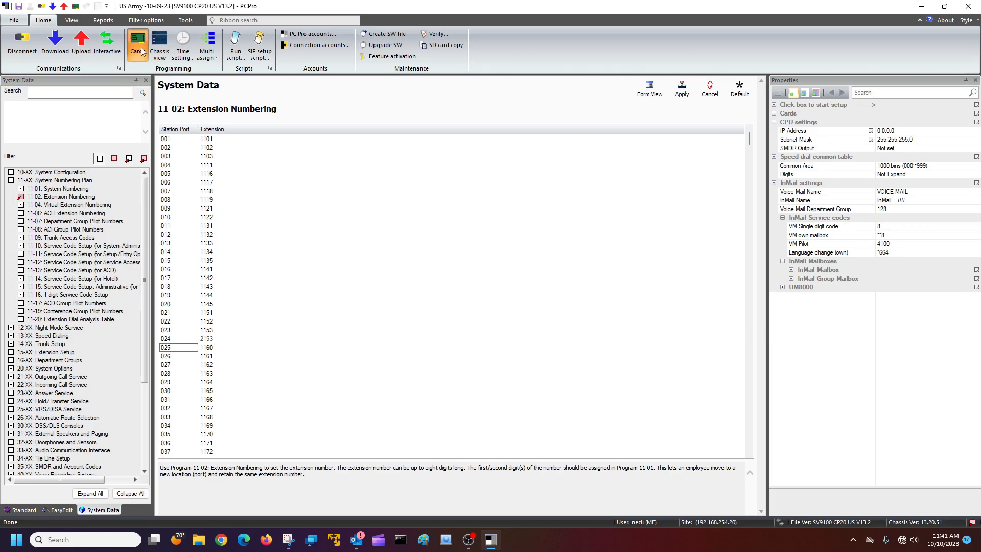
left_click(137, 44)
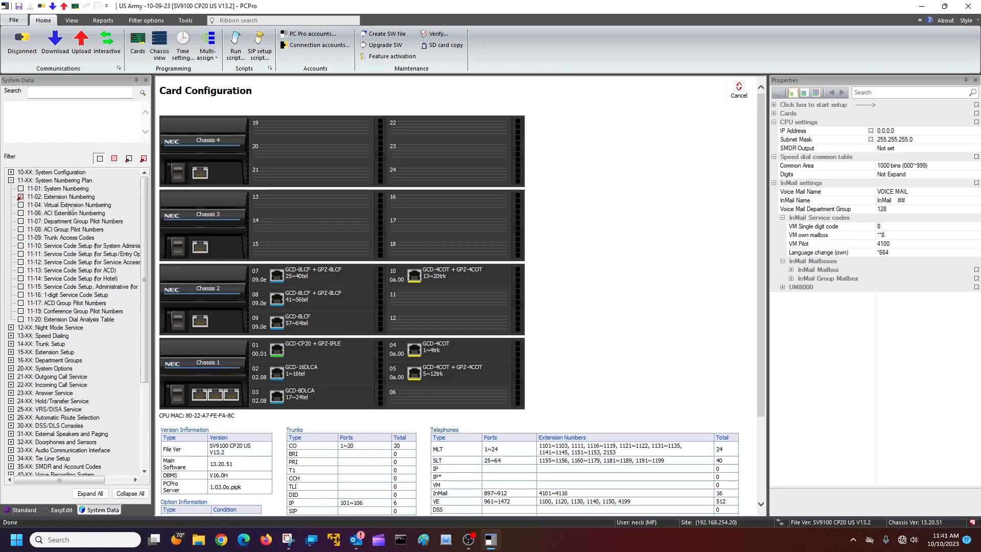
left_click(63, 196)
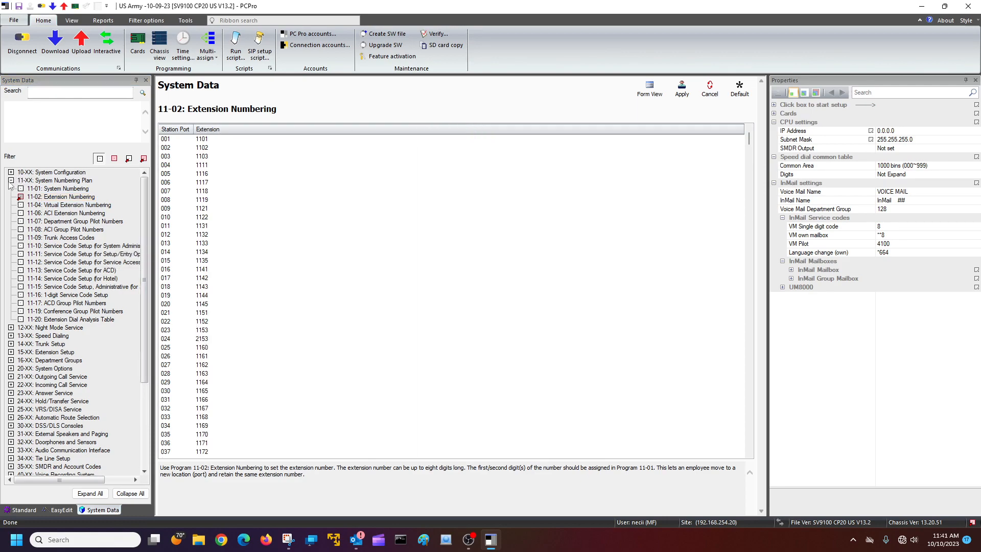
Step: In 15-01 Extension Basic Setup, name extension 2153 'STA 2153'
left_click(10, 180)
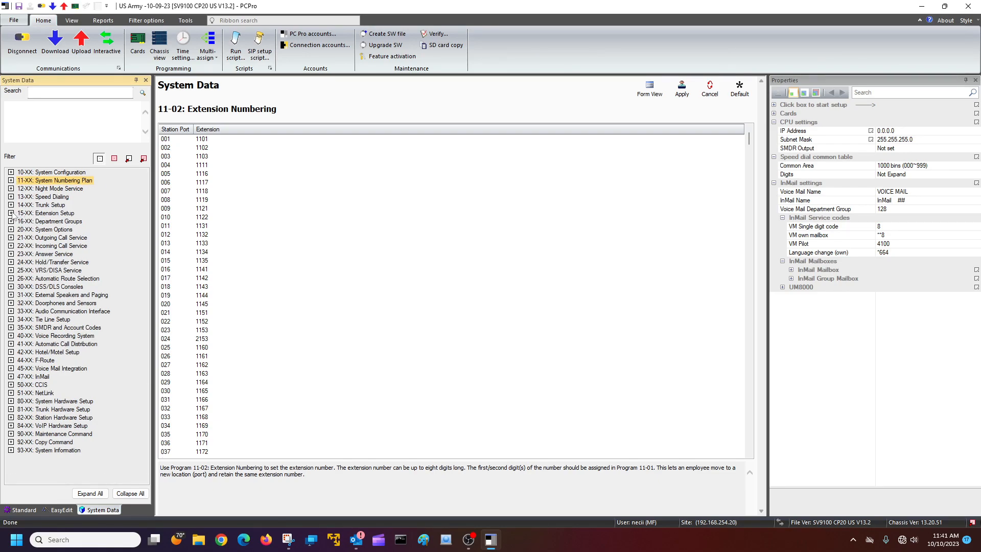
left_click(10, 213)
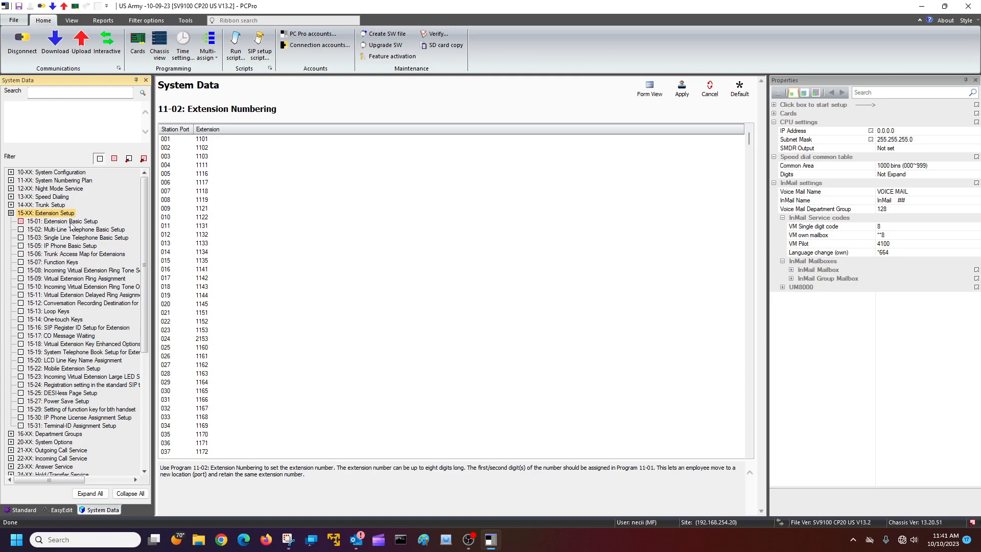
left_click(62, 221)
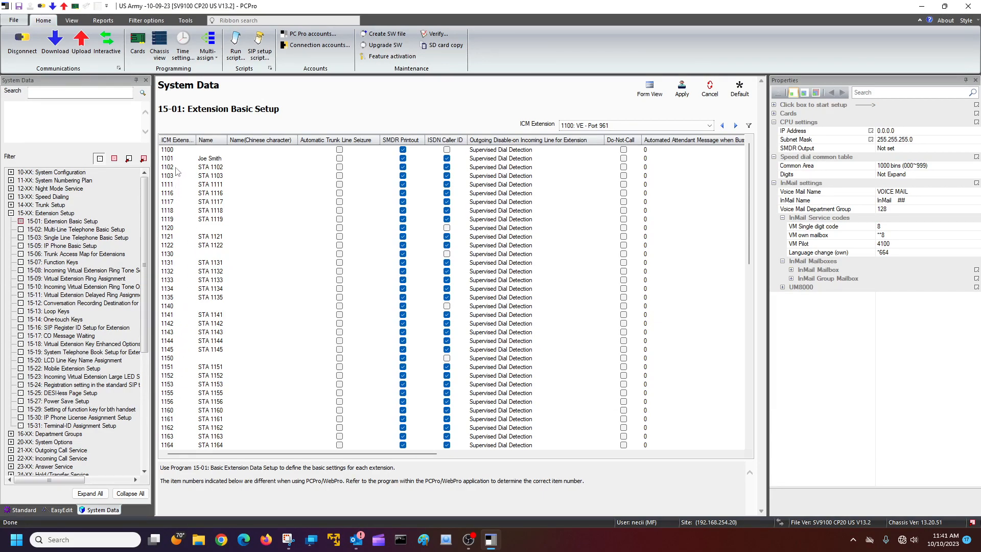
scroll("down", 3)
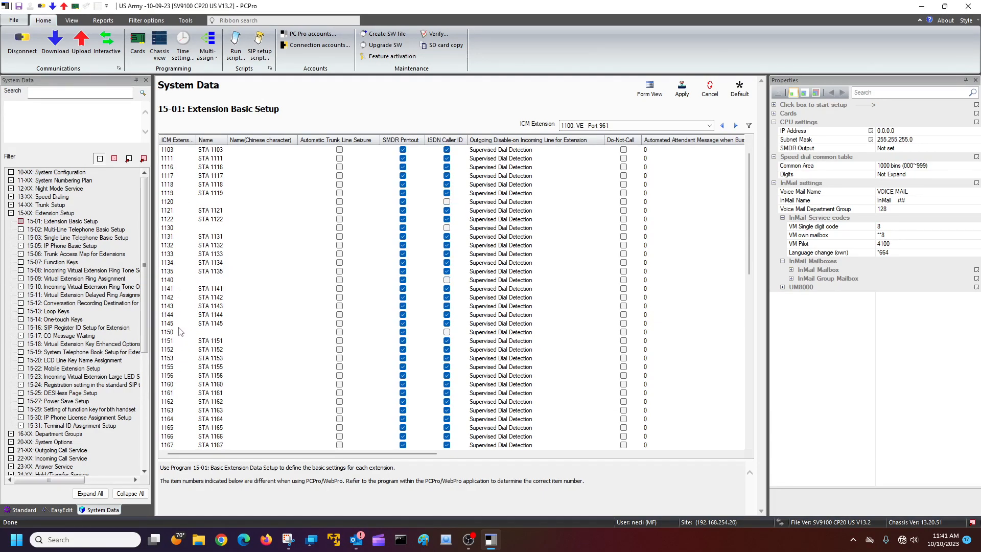
mouse_move(181, 367)
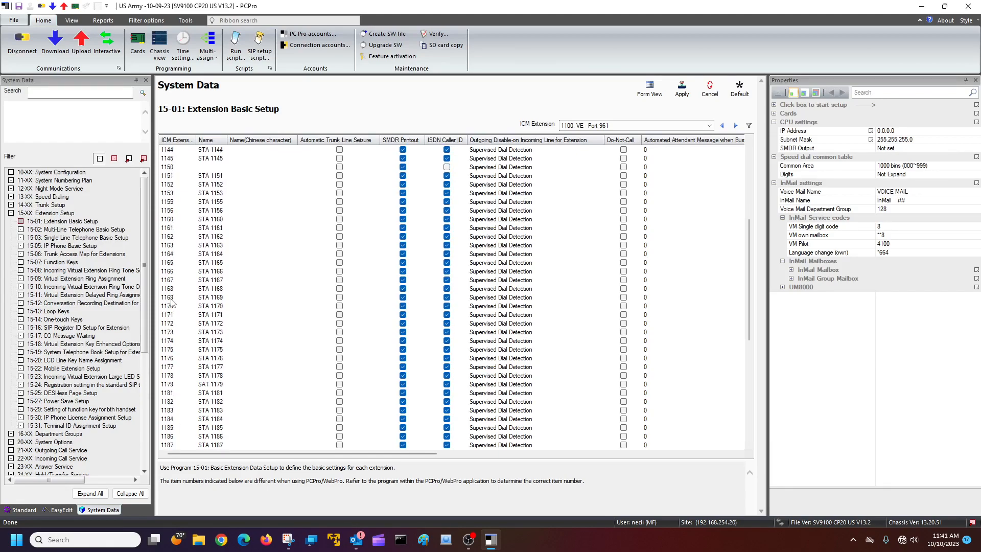
scroll("down", 3)
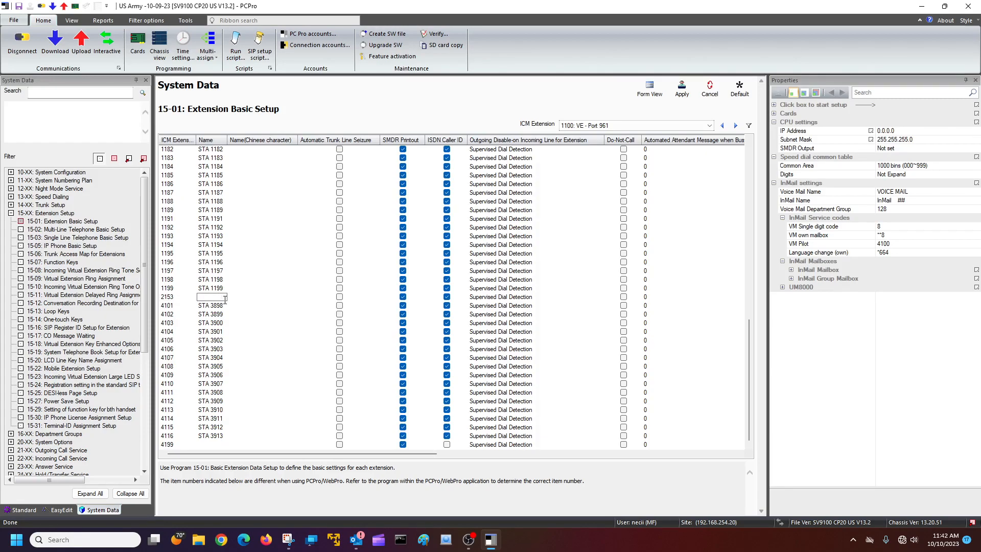
type("STA 2153")
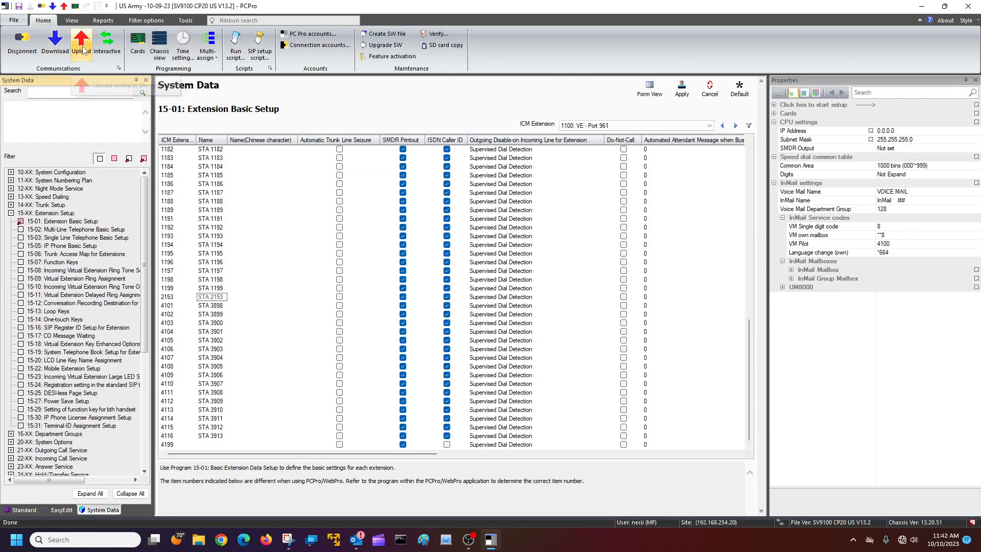
Step: Upload only the changed programs to the phone system
left_click(81, 44)
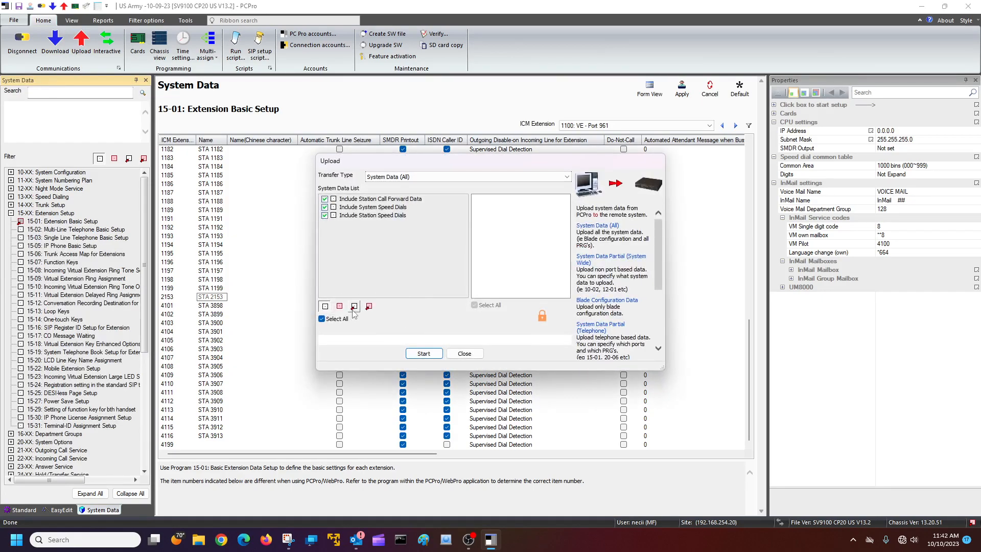
left_click(423, 353)
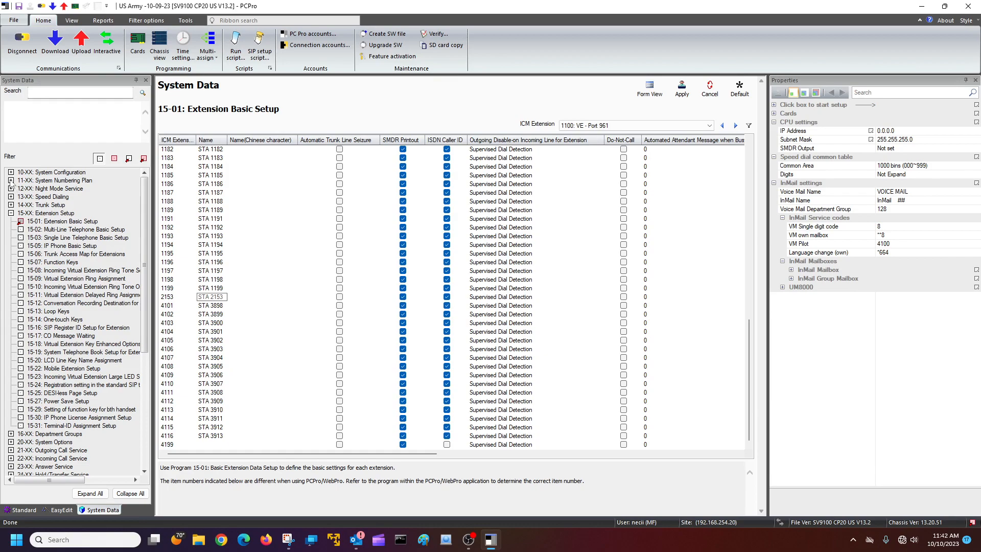
Step: In 11-02, narrow the station port column and set port 024 back to extension 1154
left_click(10, 180)
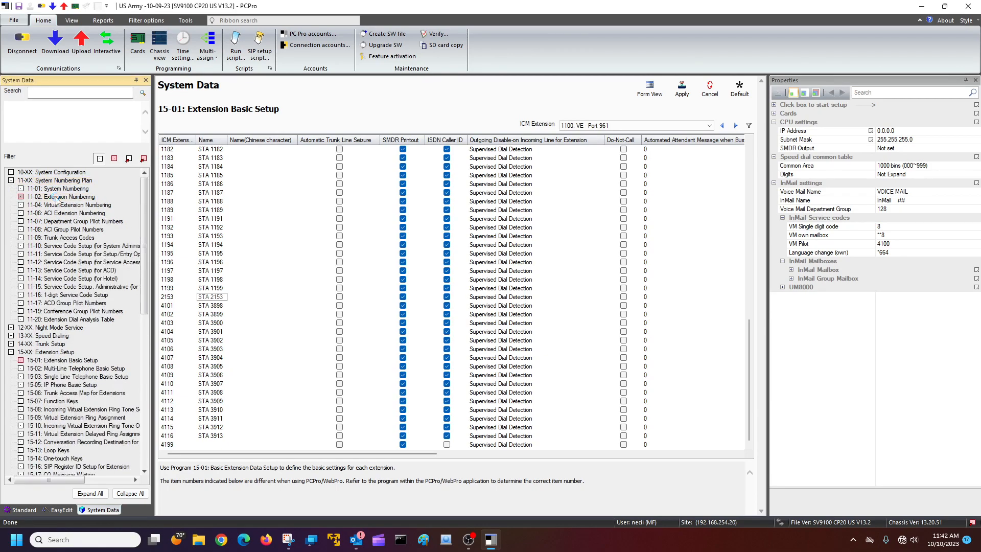
left_click(60, 196)
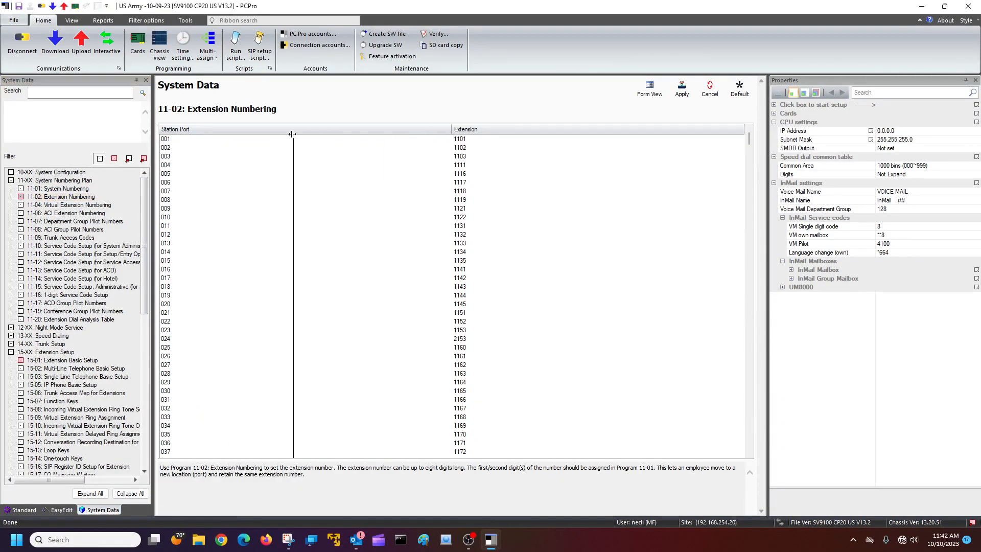
left_click_drag(293, 133, 200, 133)
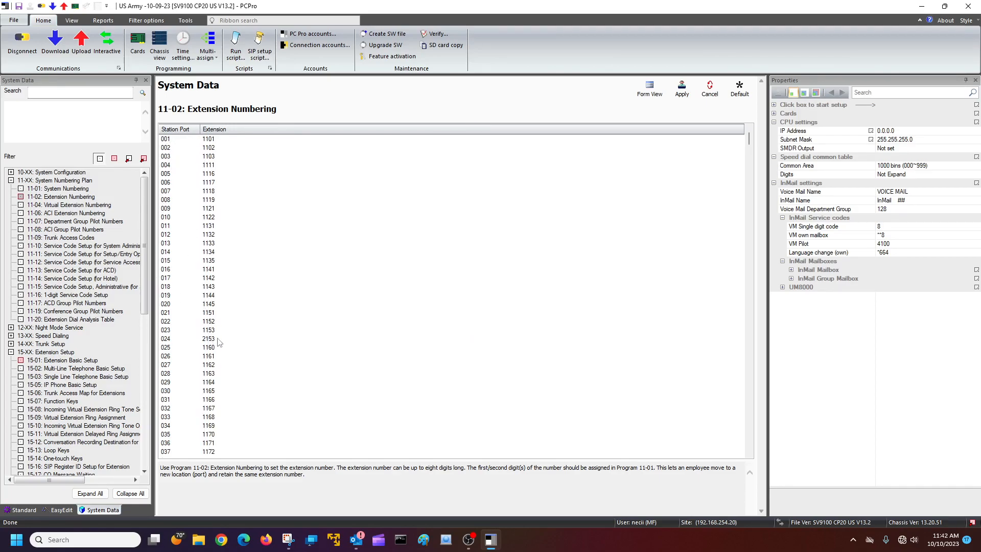
left_click(208, 338)
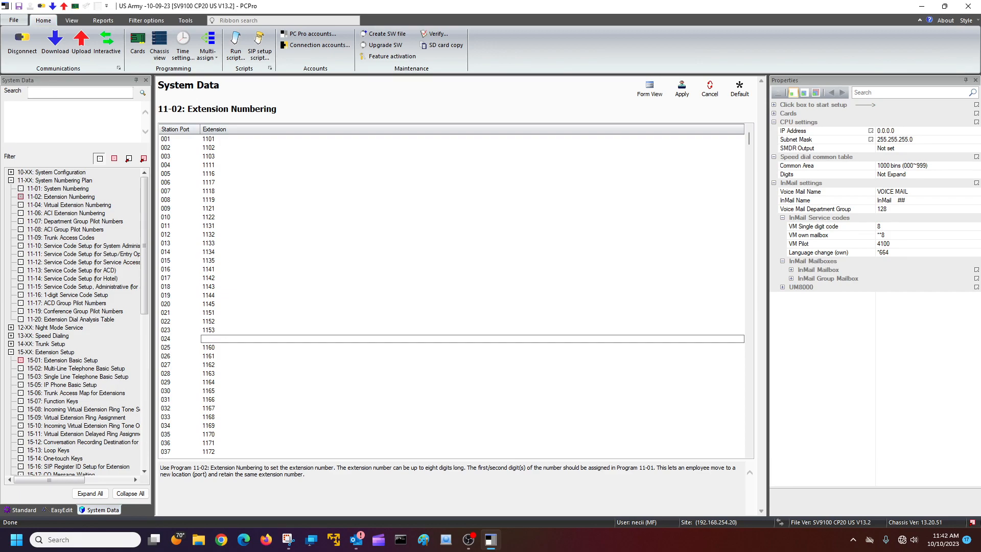
type("1154")
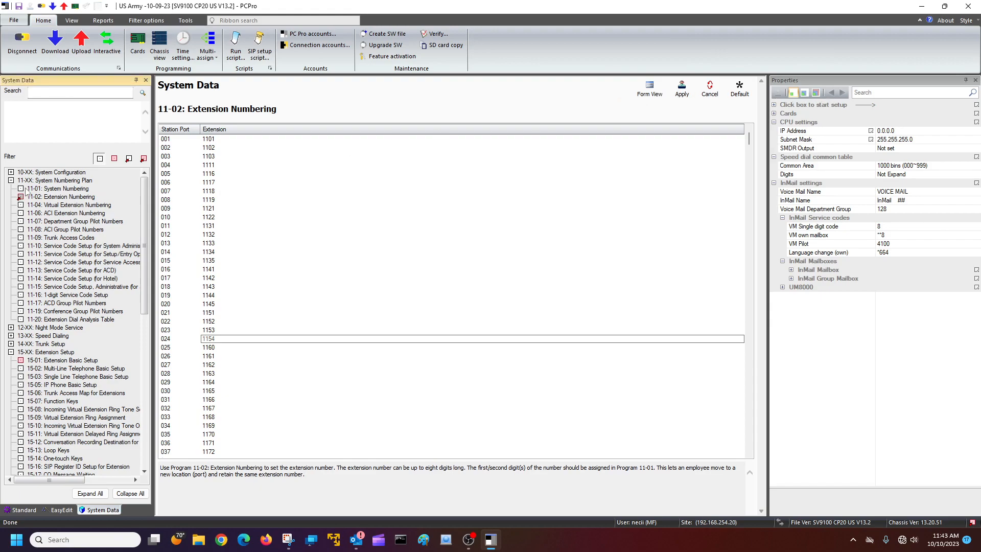
left_click(10, 180)
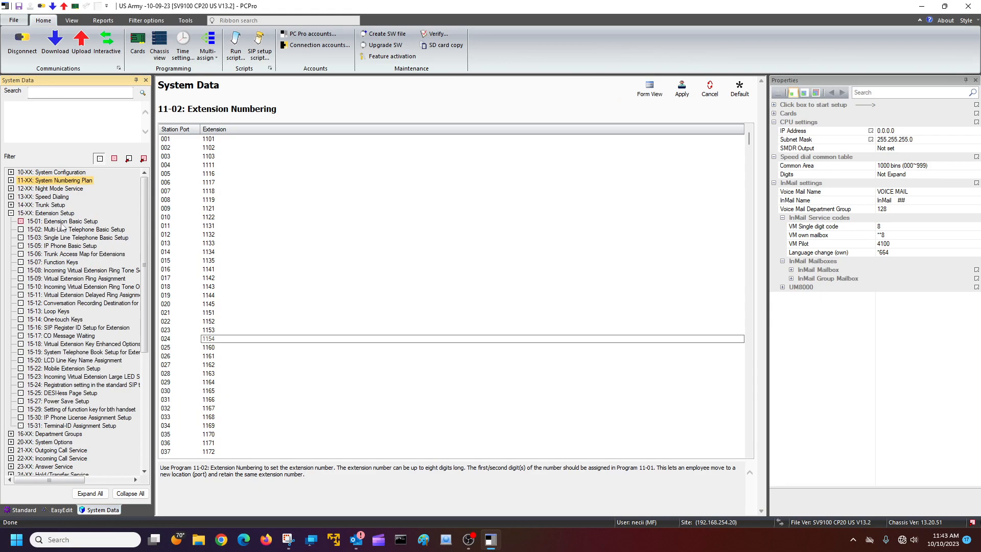
Step: In 15-01 Extension Basic Setup, name extension 1154 'STA 1154'
left_click(63, 221)
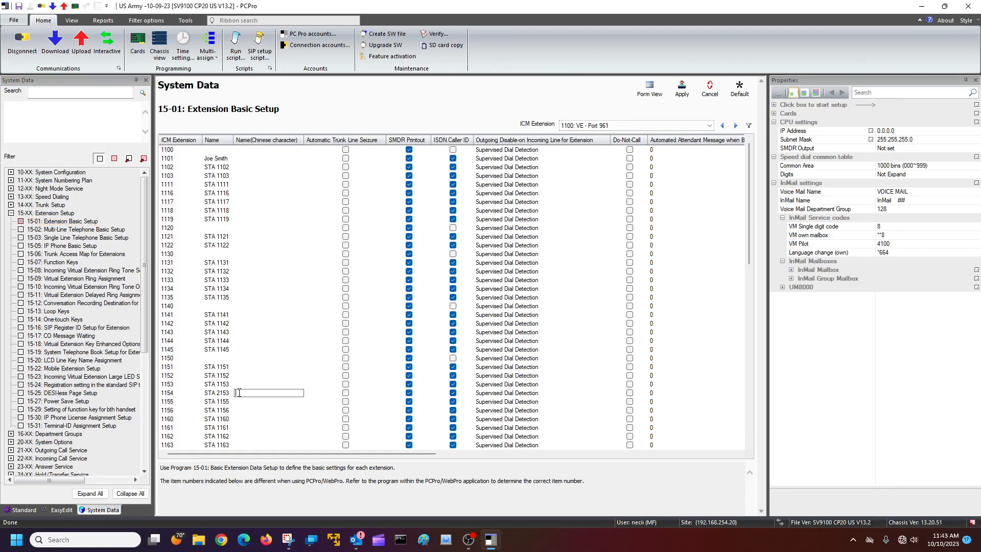
type("STA 215")
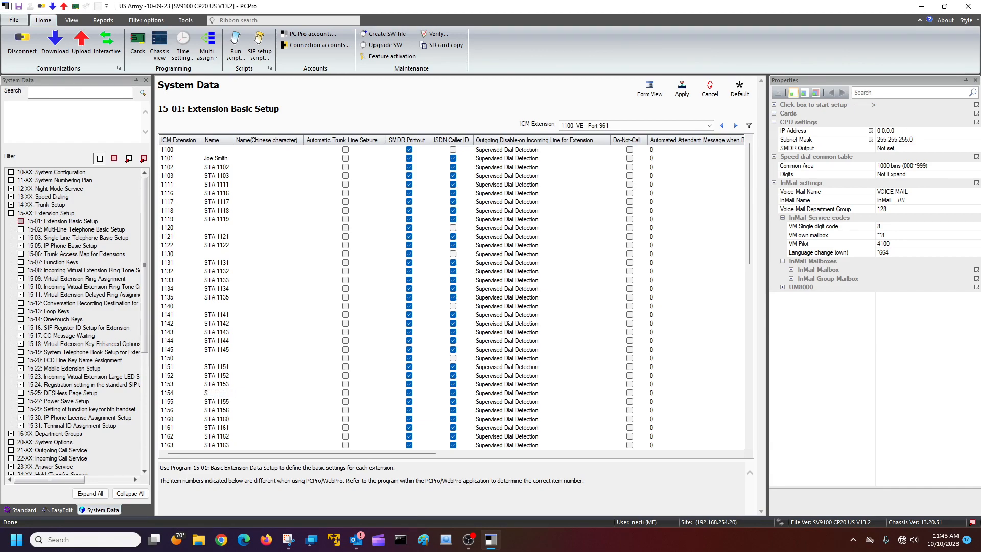
type("STA 1154")
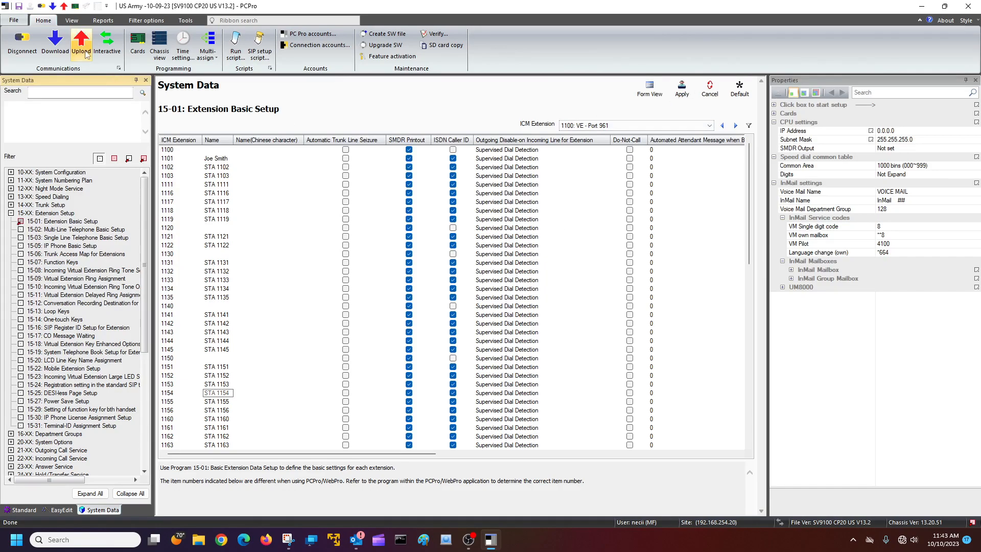
Step: Upload the changed programs to the phone system
left_click(81, 44)
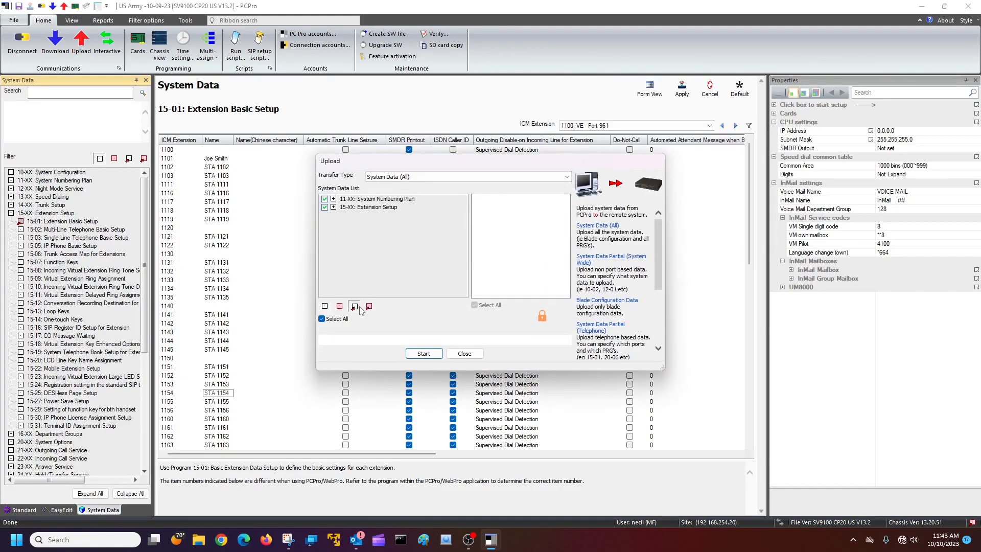
left_click(423, 353)
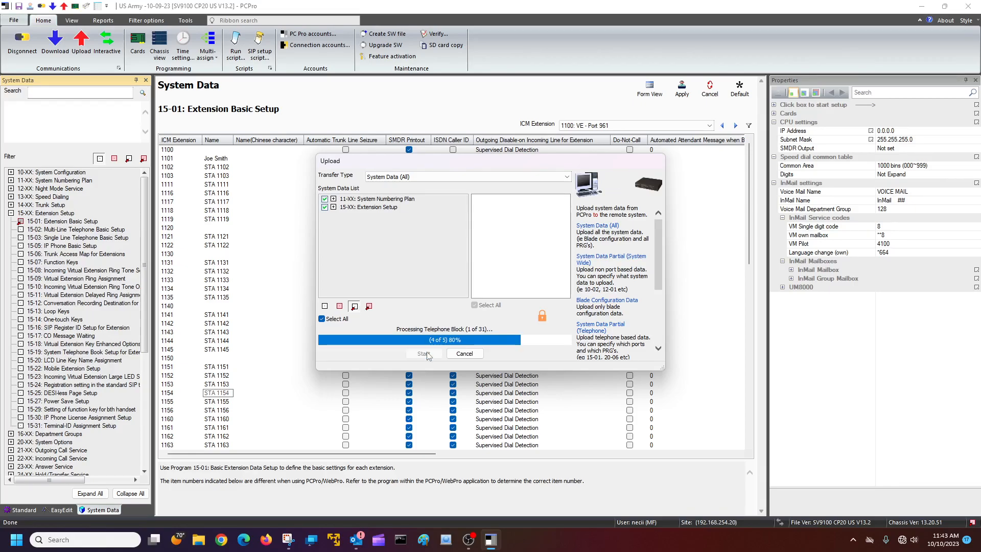